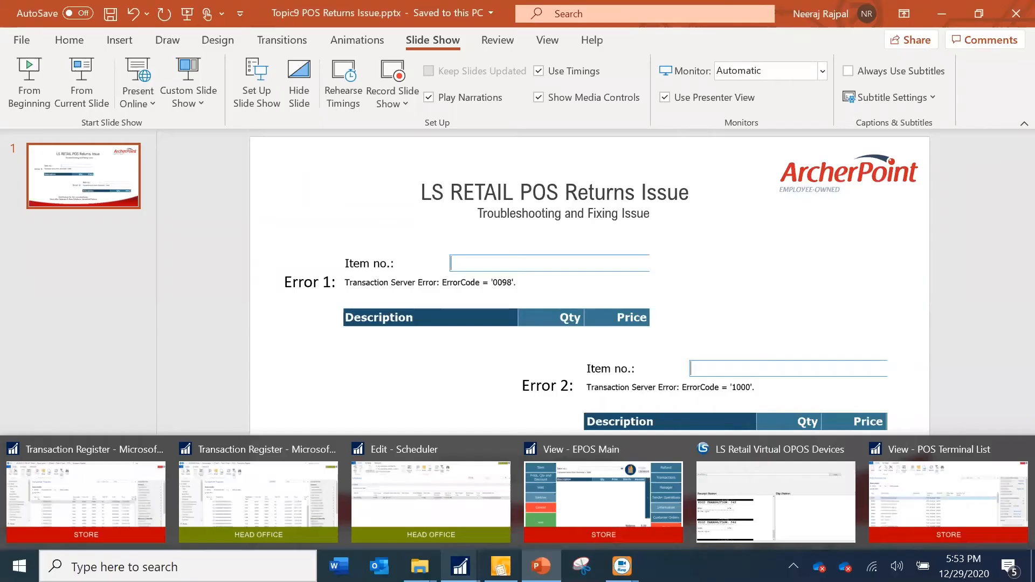
pyautogui.moveTo(560, 526)
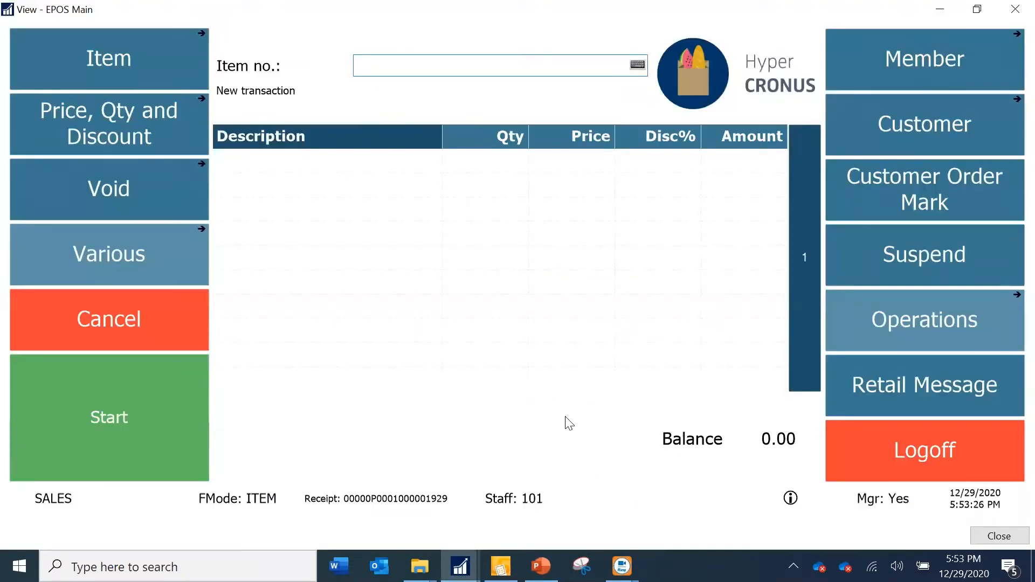
pyautogui.moveTo(465, 444)
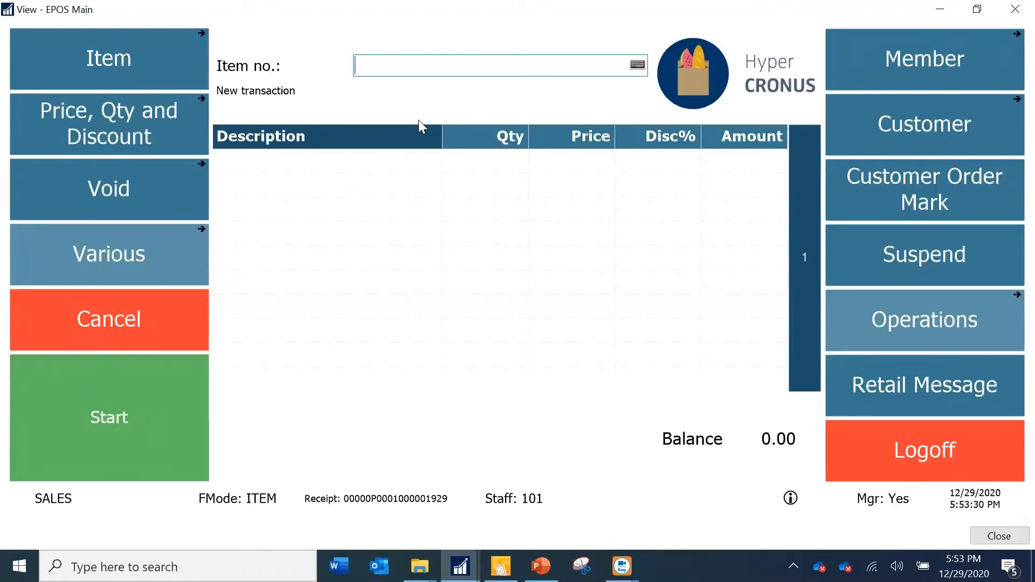
pyautogui.moveTo(485, 221)
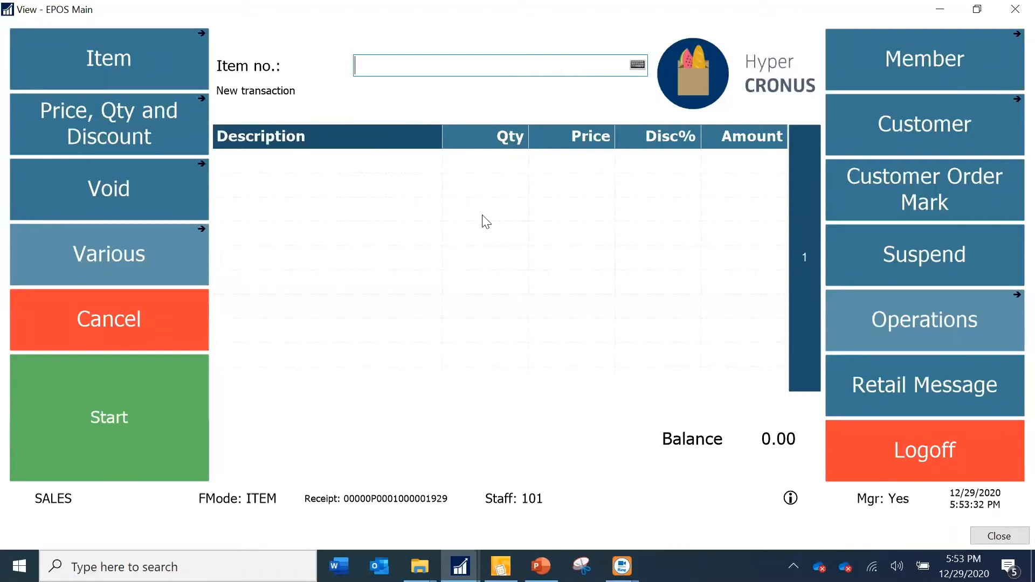
pyautogui.moveTo(571, 200)
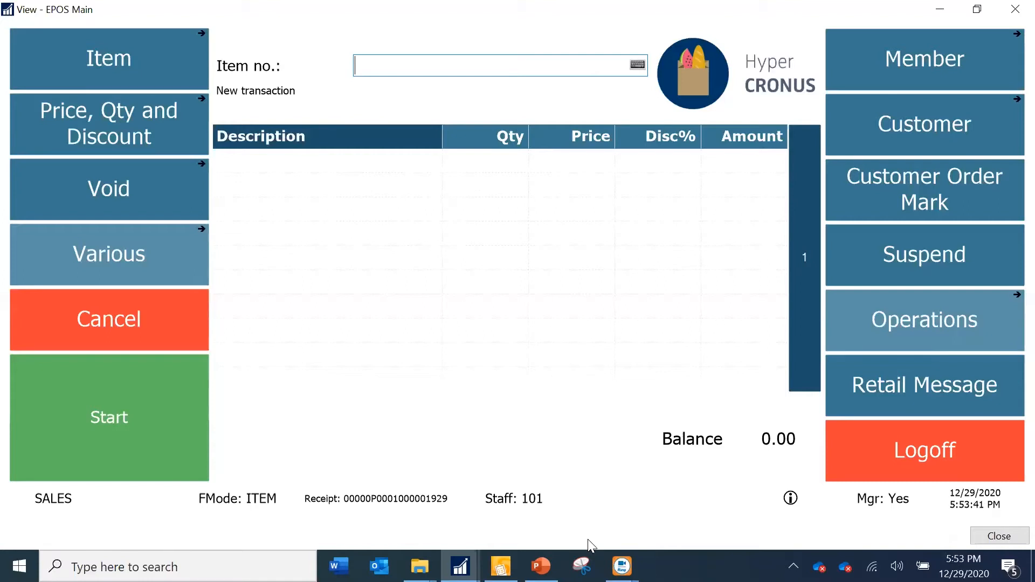
pyautogui.moveTo(491, 524)
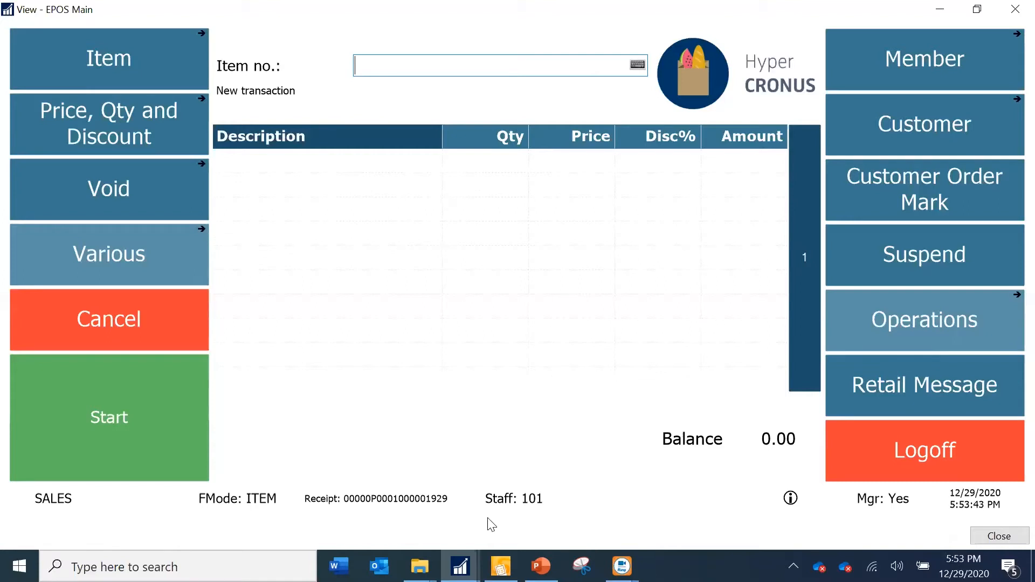
pyautogui.moveTo(389, 511)
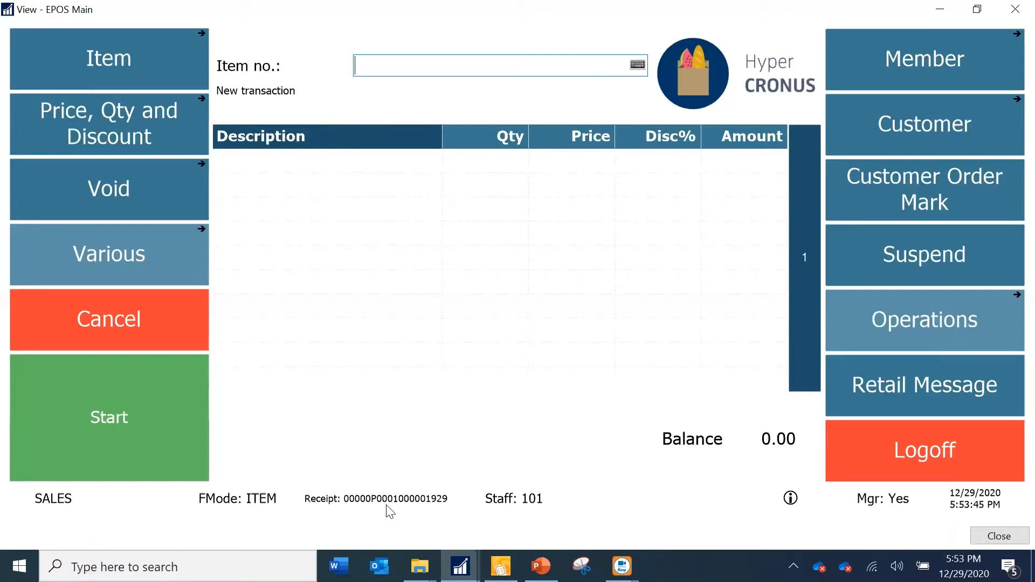
pyautogui.moveTo(380, 517)
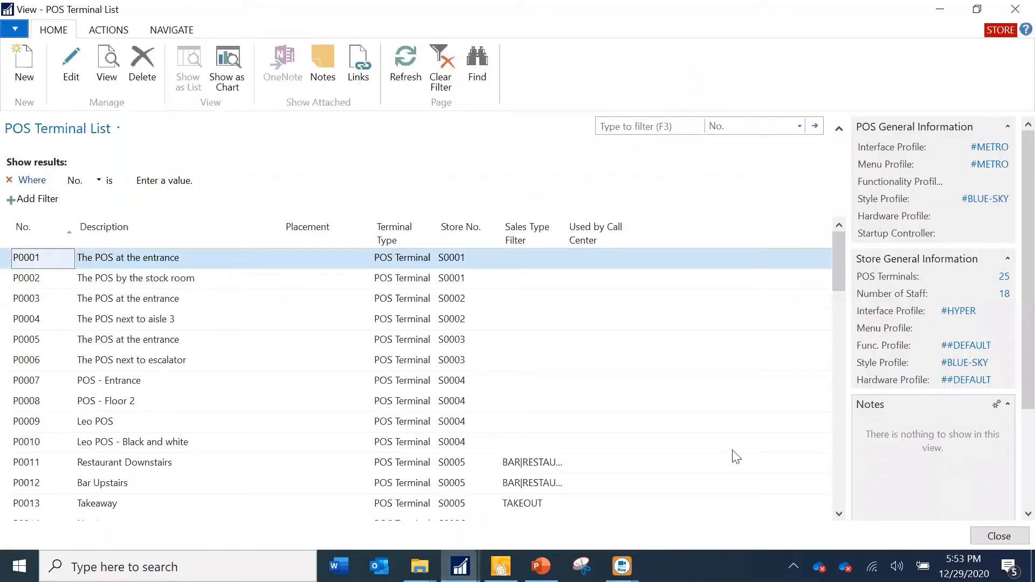
pyautogui.moveTo(198, 275)
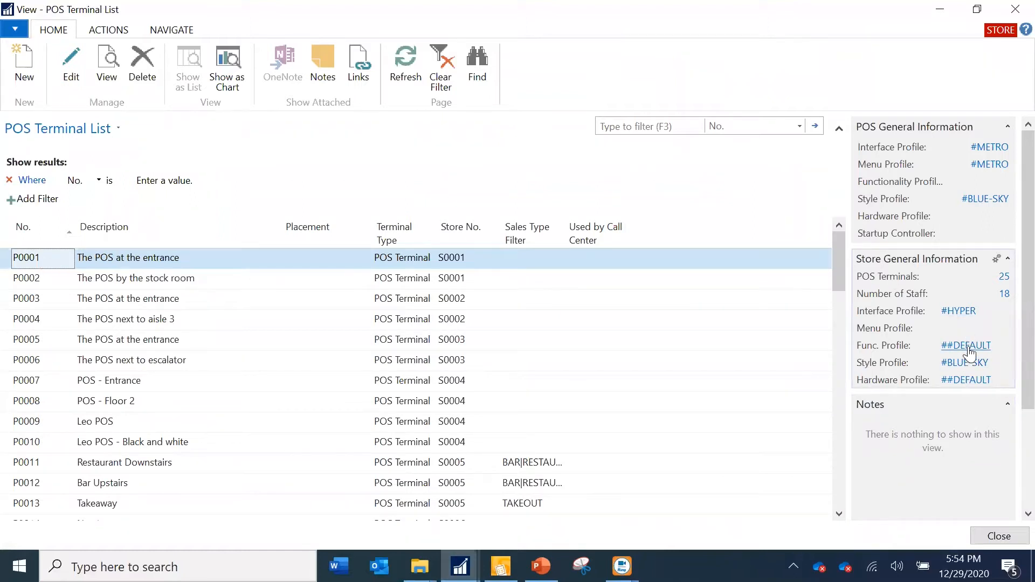
# Step: View the ##DEFAULT functionality profile card from the POS Terminal List's Func. Profile lookup
pyautogui.click(966, 345)
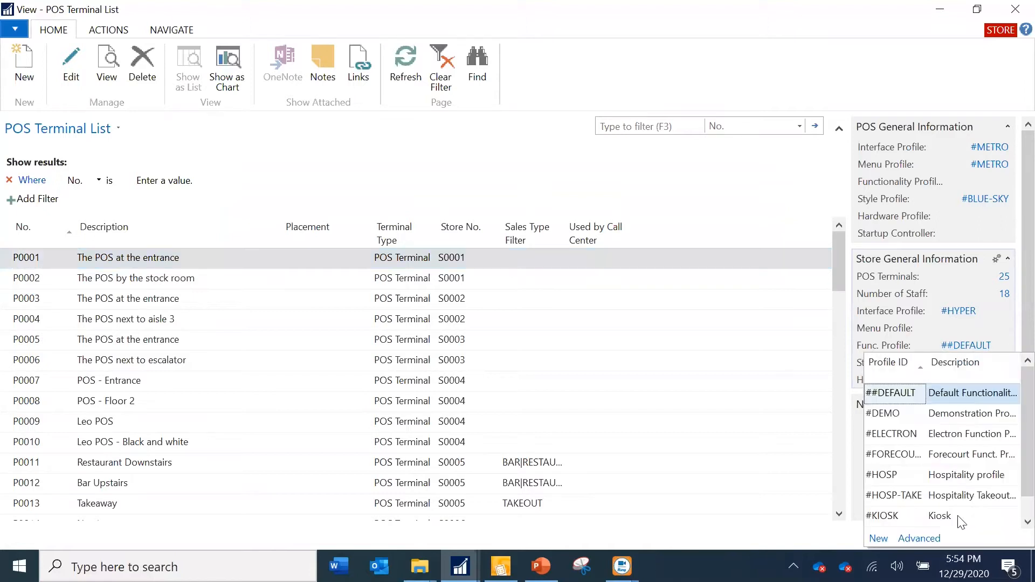
pyautogui.moveTo(923, 544)
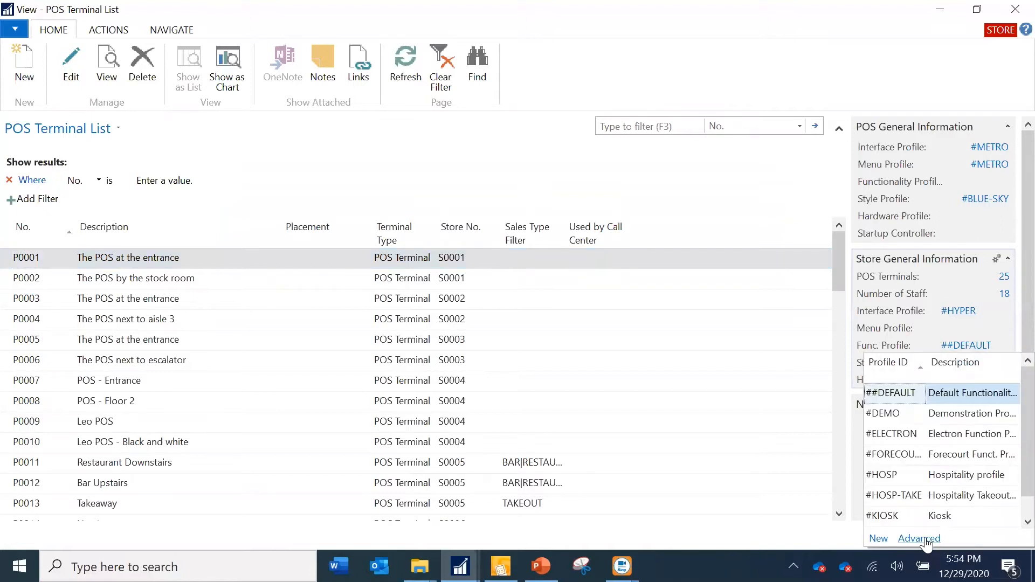
pyautogui.click(918, 538)
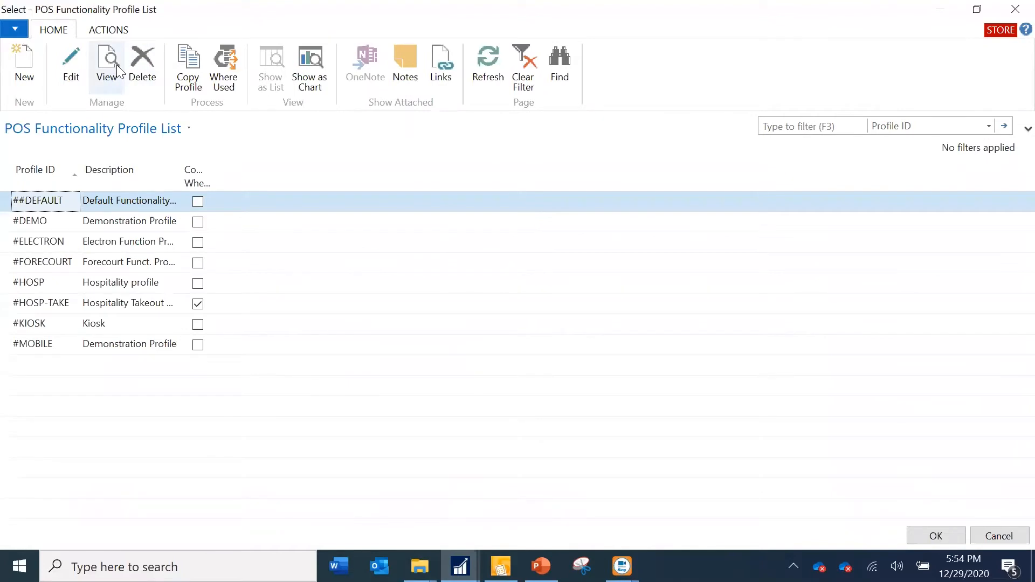
pyautogui.click(106, 66)
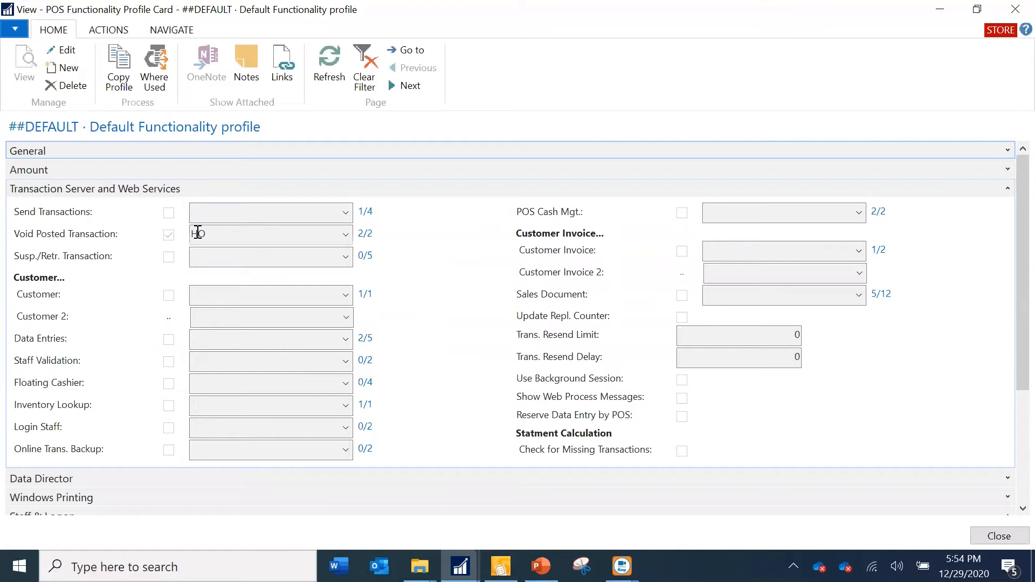
# Step: From the Void Posted Transaction HO value, navigate to the profile's Web Servers list
pyautogui.doubleClick(197, 233)
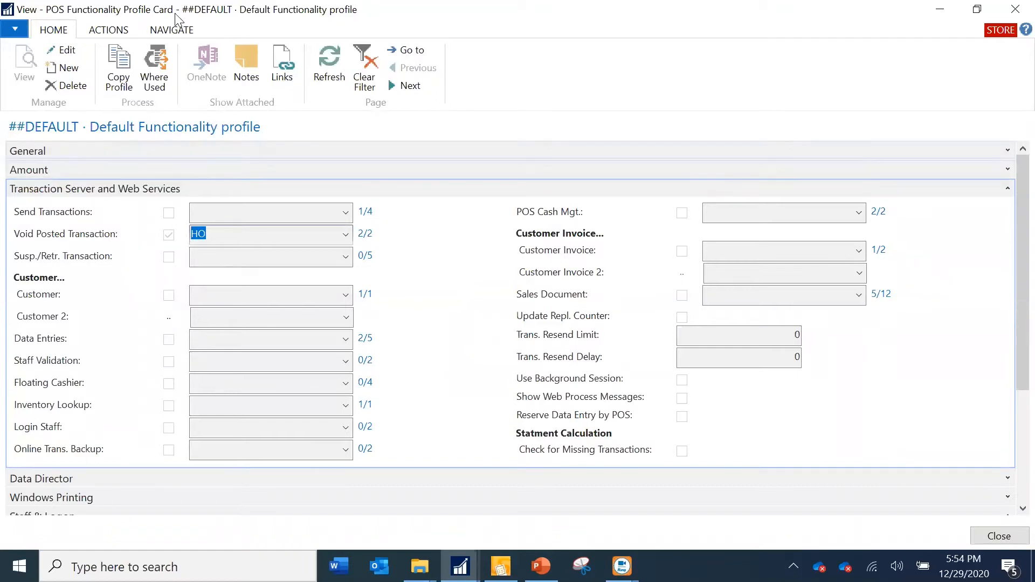
pyautogui.click(171, 30)
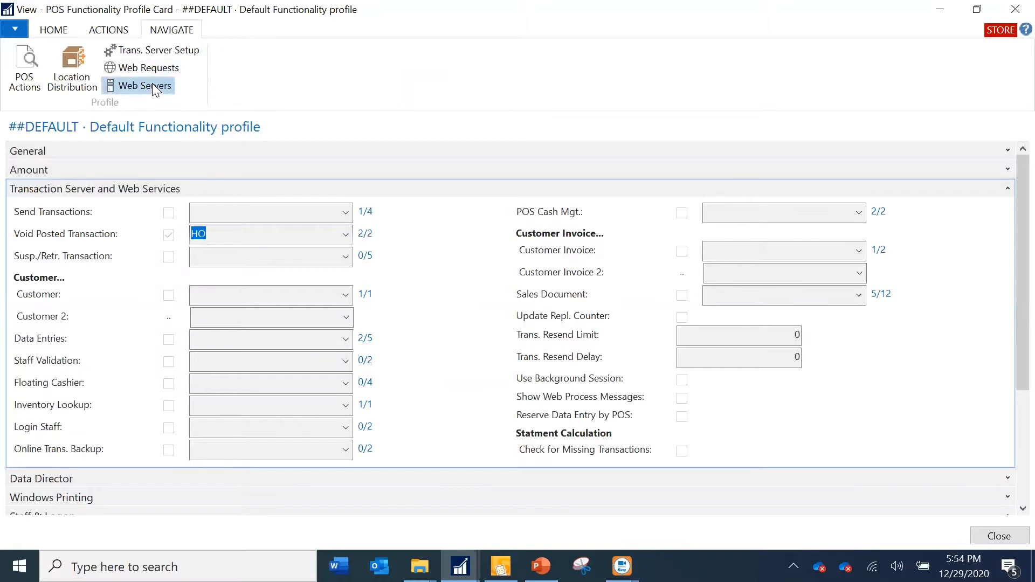
pyautogui.click(145, 85)
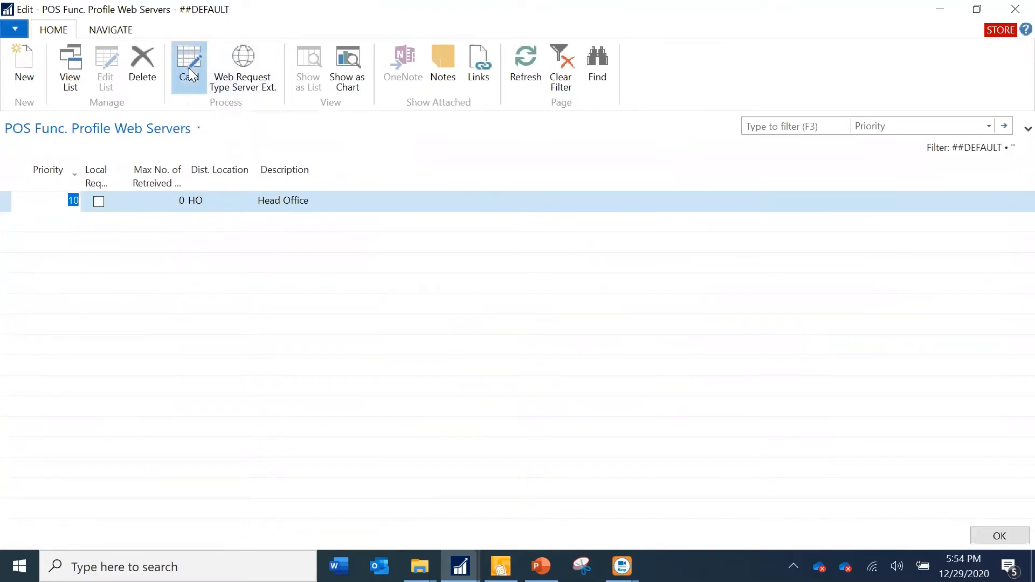
# Step: Show the HO Head Office Distribution Location Card with its Web Server FastTab
pyautogui.click(189, 66)
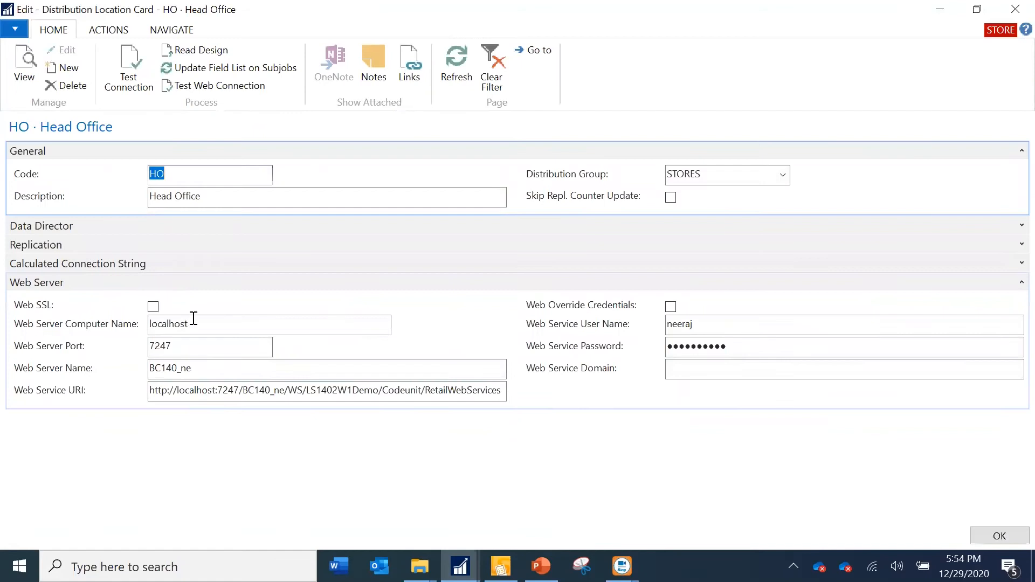
pyautogui.moveTo(876, 329)
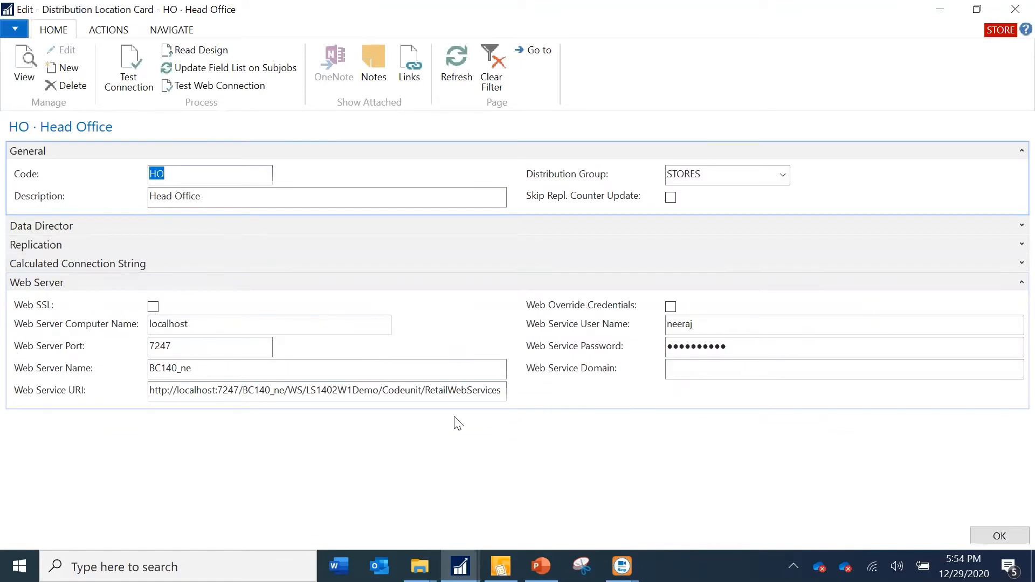
pyautogui.moveTo(442, 436)
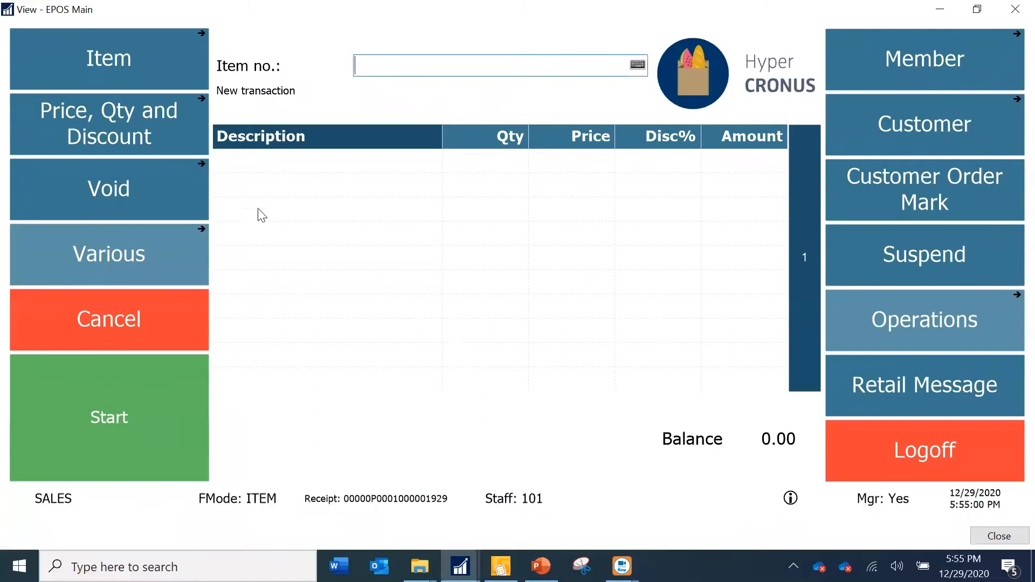
# Step: Sell 10 Yogurt Strawberry and pay the full 20.00 balance by card
pyautogui.write('10')
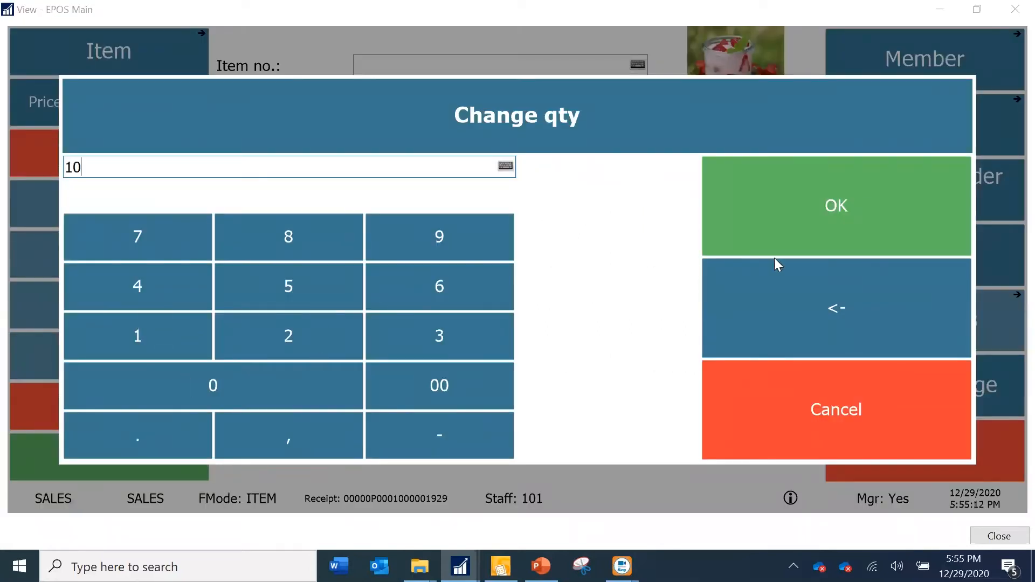
pyautogui.click(835, 205)
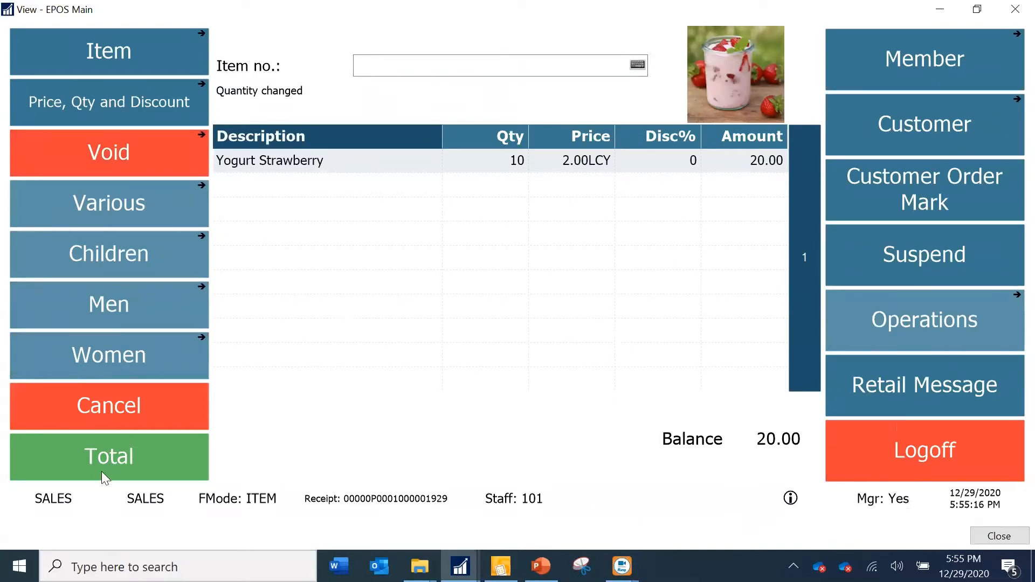
pyautogui.click(108, 456)
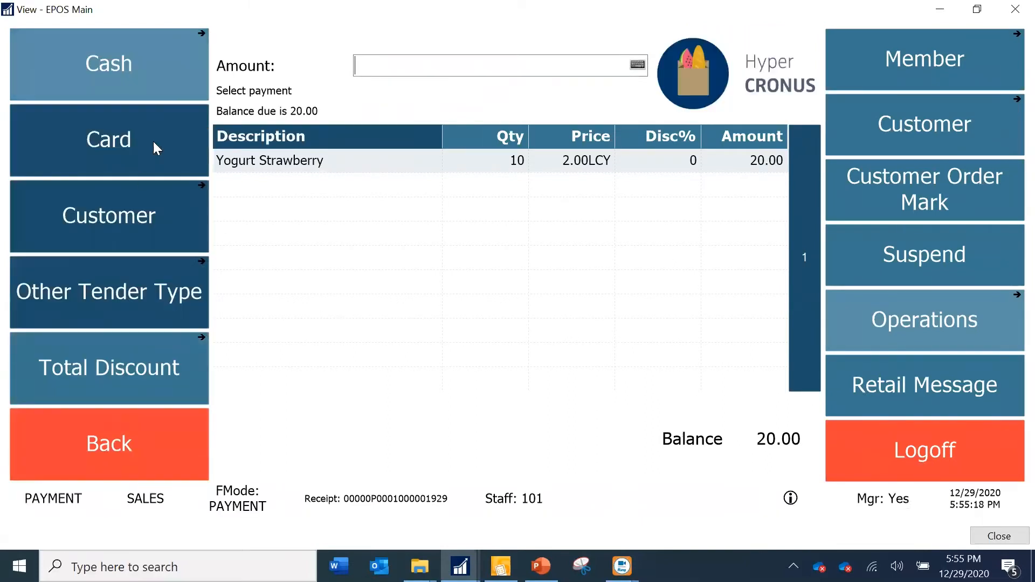
pyautogui.click(109, 64)
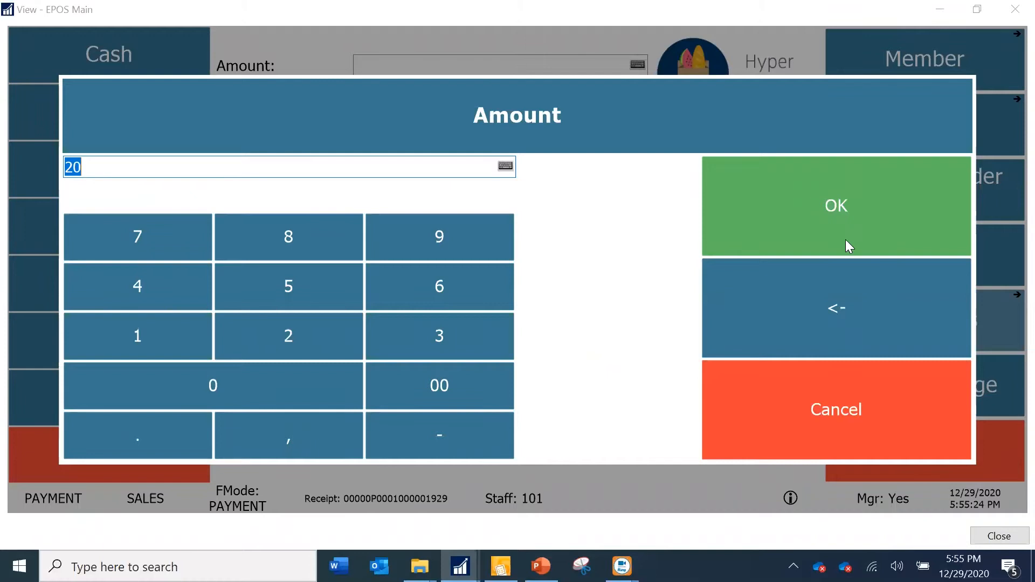
pyautogui.moveTo(444, 510)
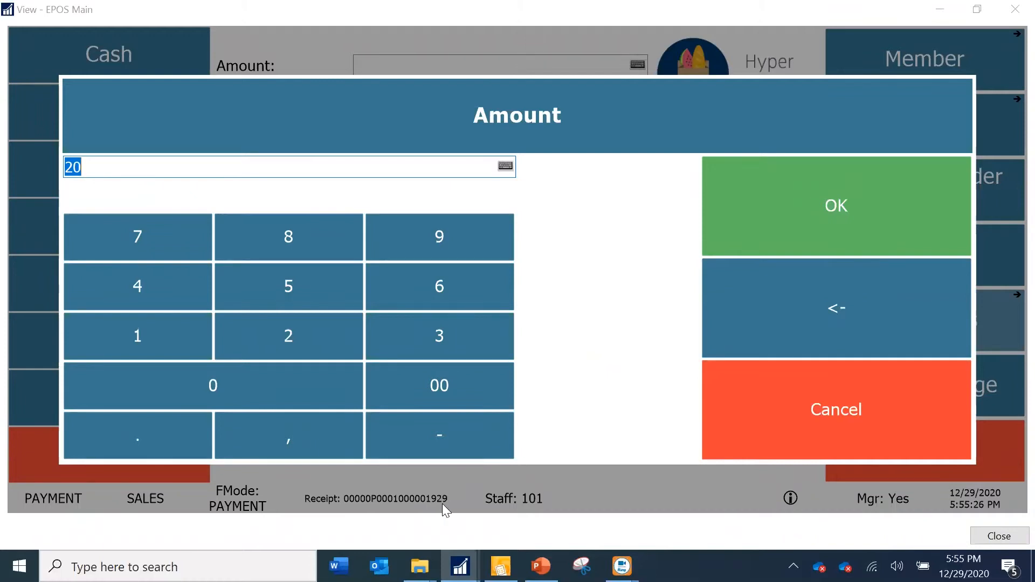
pyautogui.moveTo(858, 227)
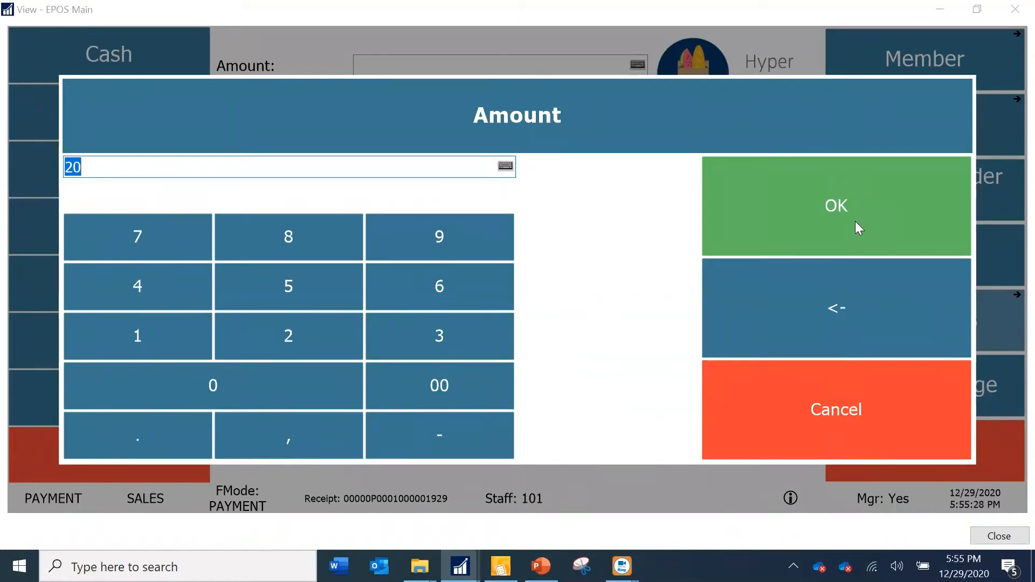
pyautogui.click(836, 206)
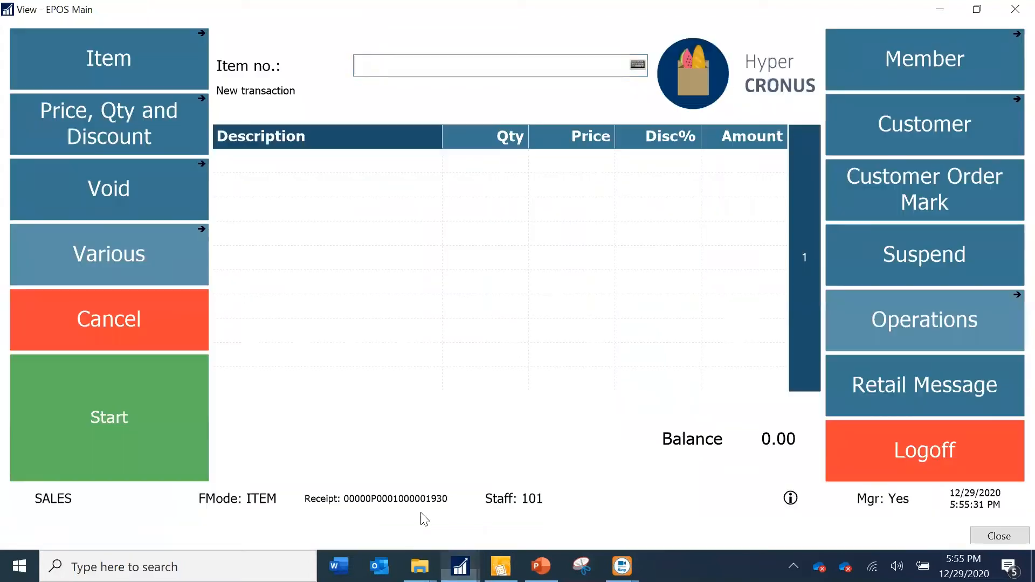
pyautogui.moveTo(624, 414)
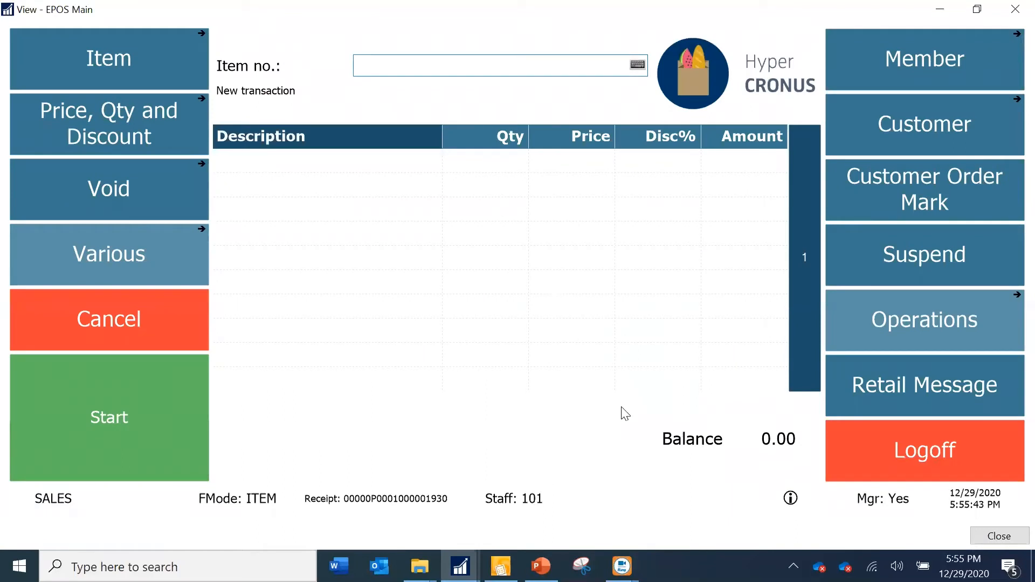
pyautogui.moveTo(705, 336)
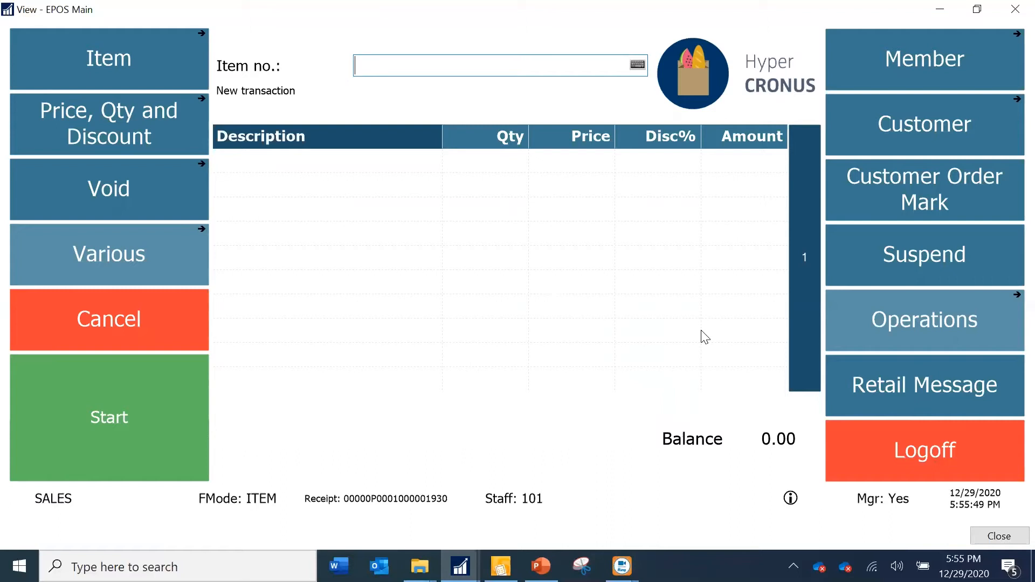
pyautogui.moveTo(755, 193)
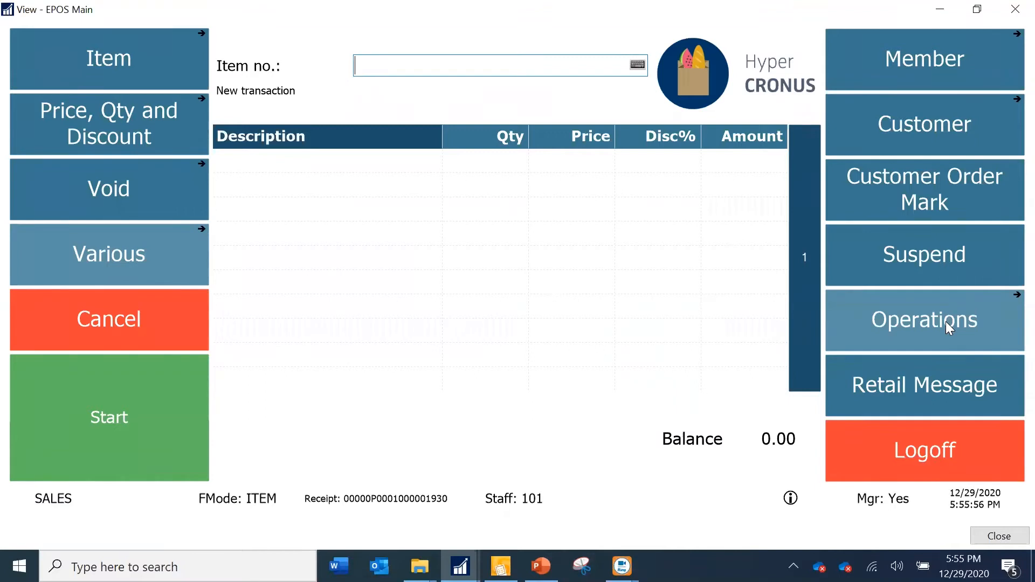
# Step: Bring up the POS Operations menu to look up a past transaction
pyautogui.click(923, 319)
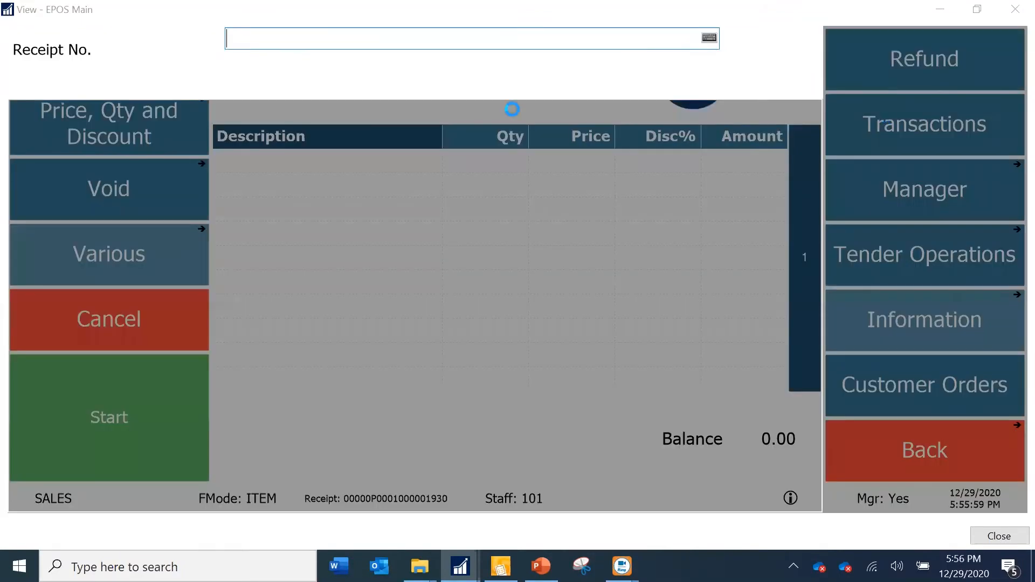
pyautogui.click(923, 123)
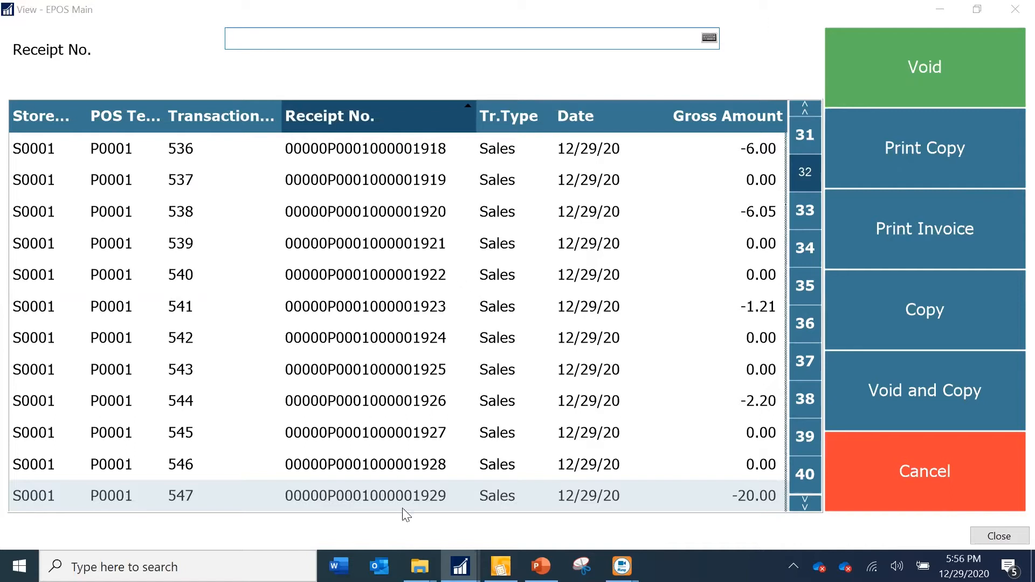
pyautogui.moveTo(305, 509)
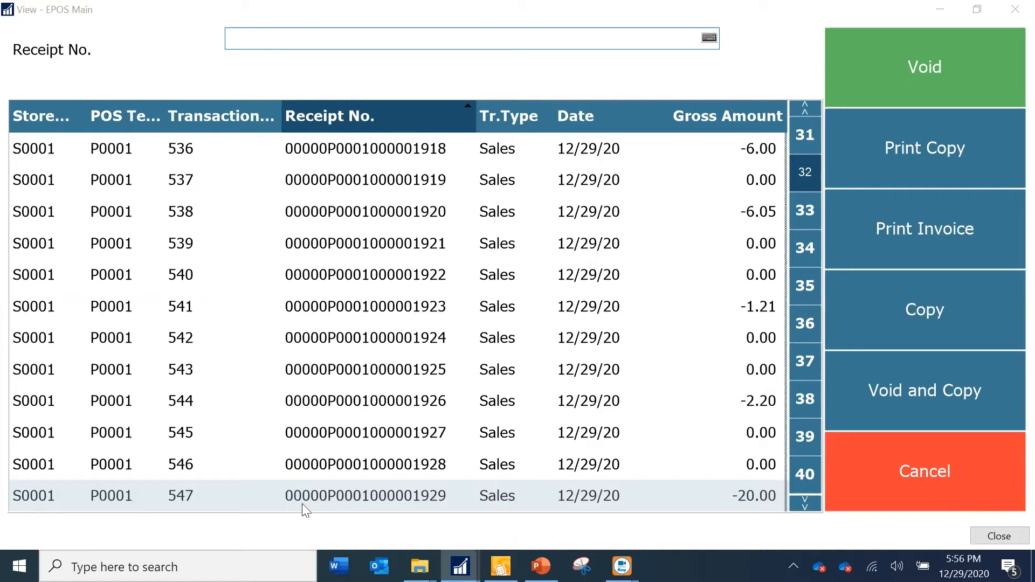
pyautogui.moveTo(385, 75)
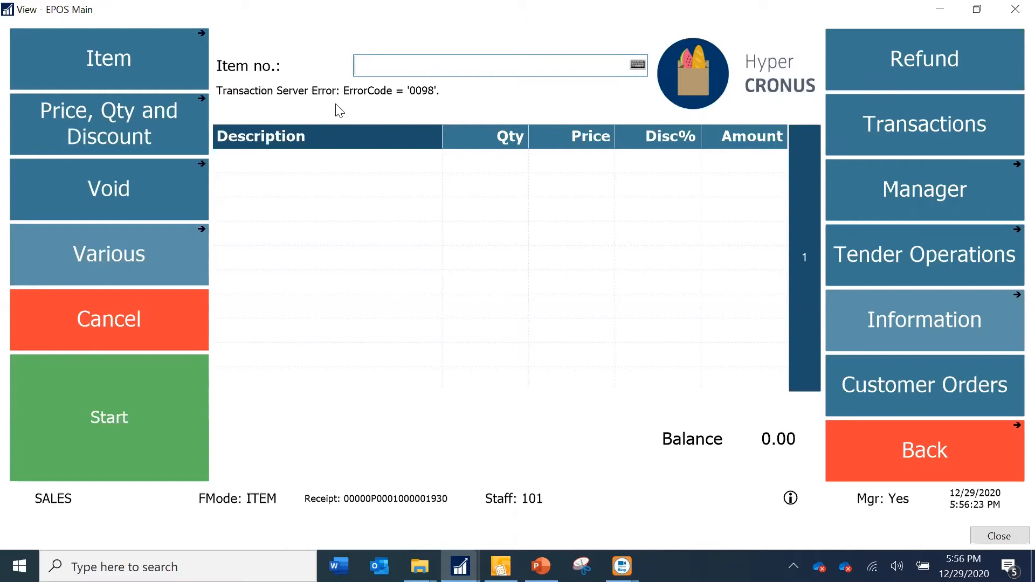
pyautogui.moveTo(458, 103)
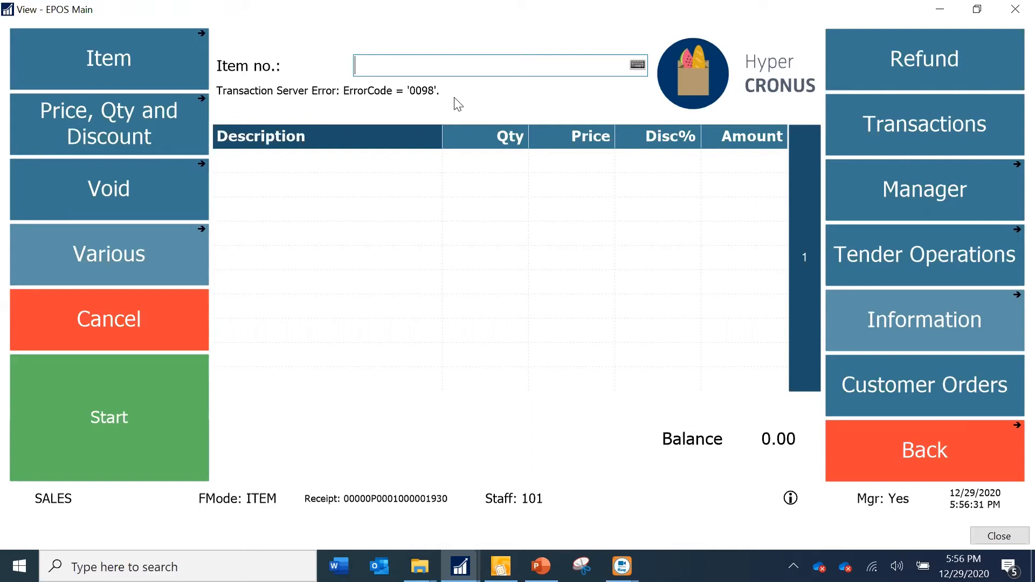
pyautogui.moveTo(437, 109)
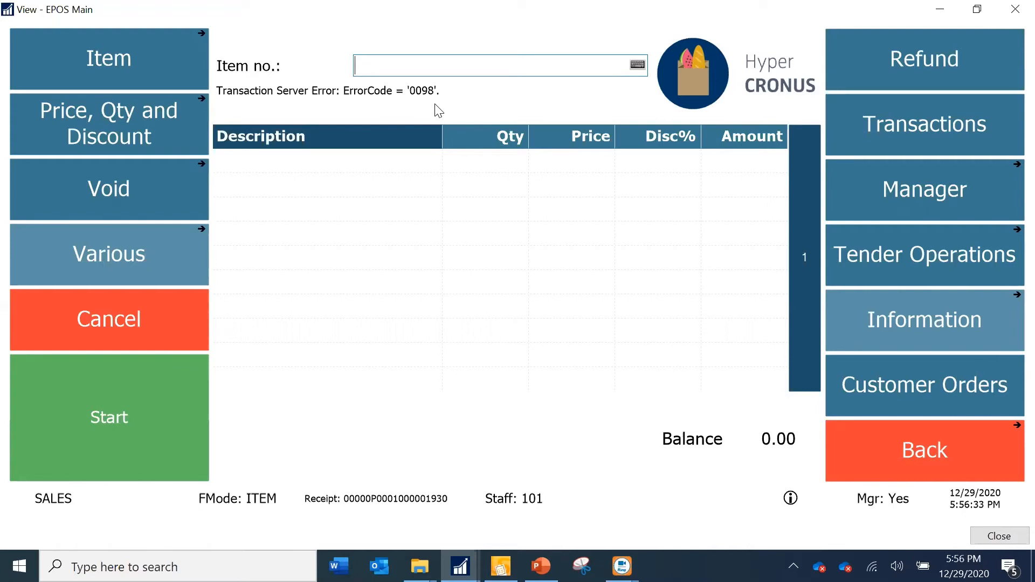
pyautogui.moveTo(459, 565)
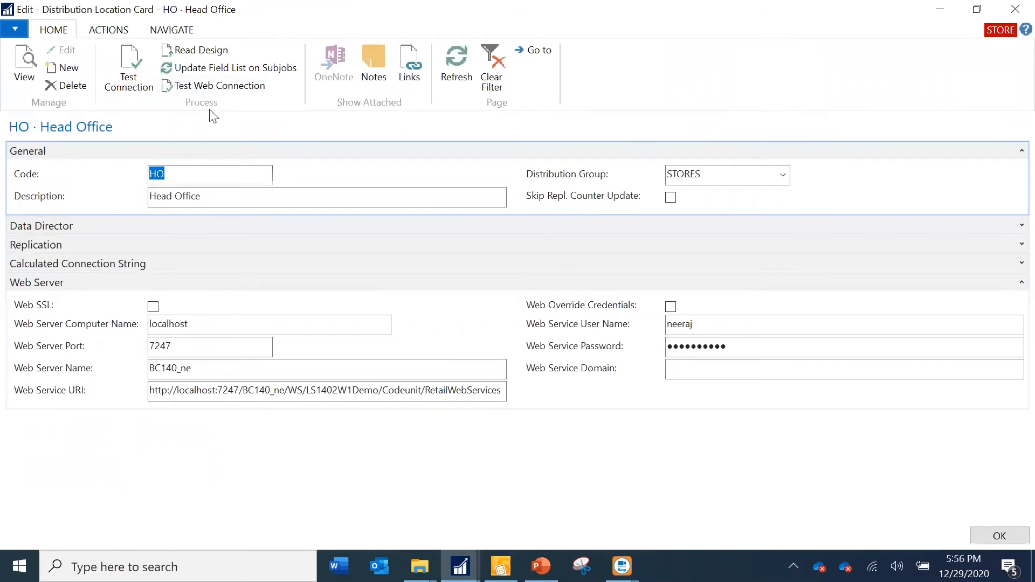
pyautogui.moveTo(221, 86)
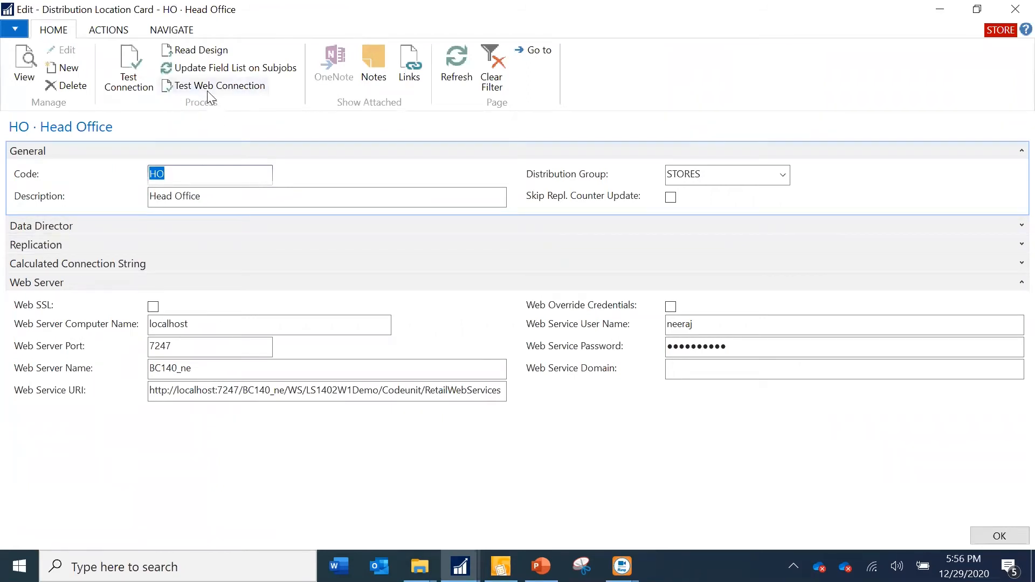
# Step: Run Test Web Connection for Head Office, which returns a 404 Not Found error
pyautogui.click(220, 85)
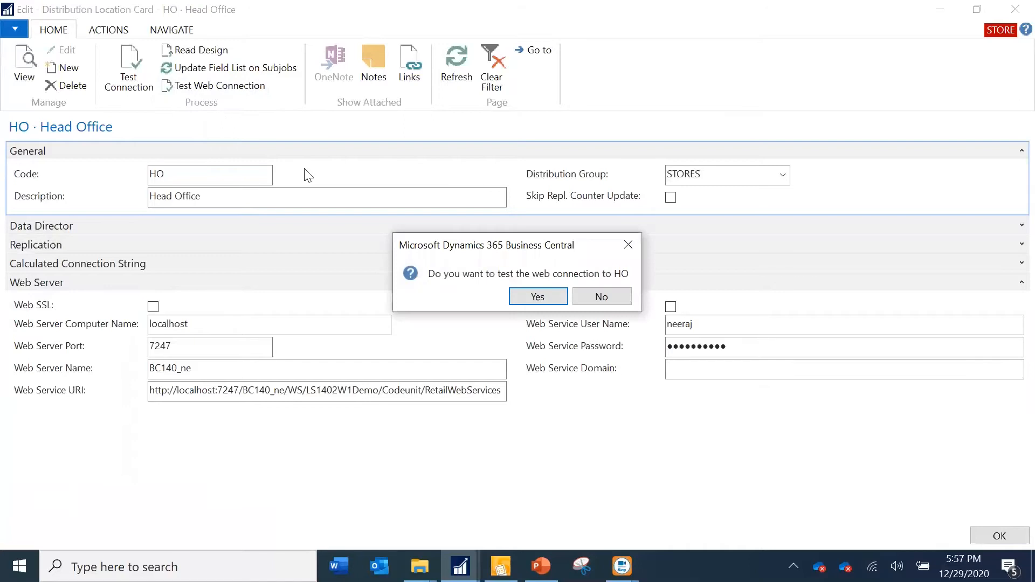
pyautogui.click(538, 296)
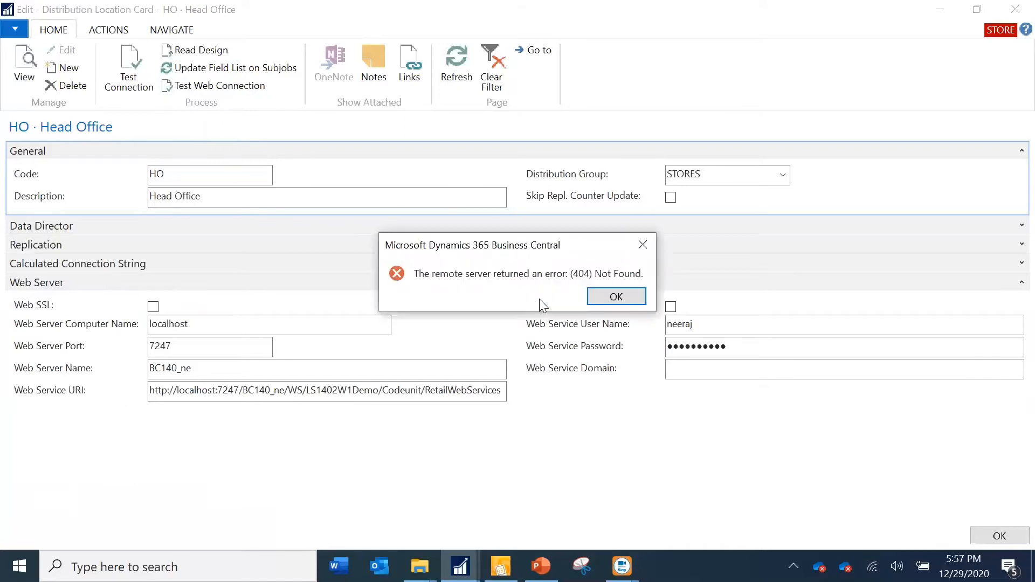
pyautogui.moveTo(505, 219)
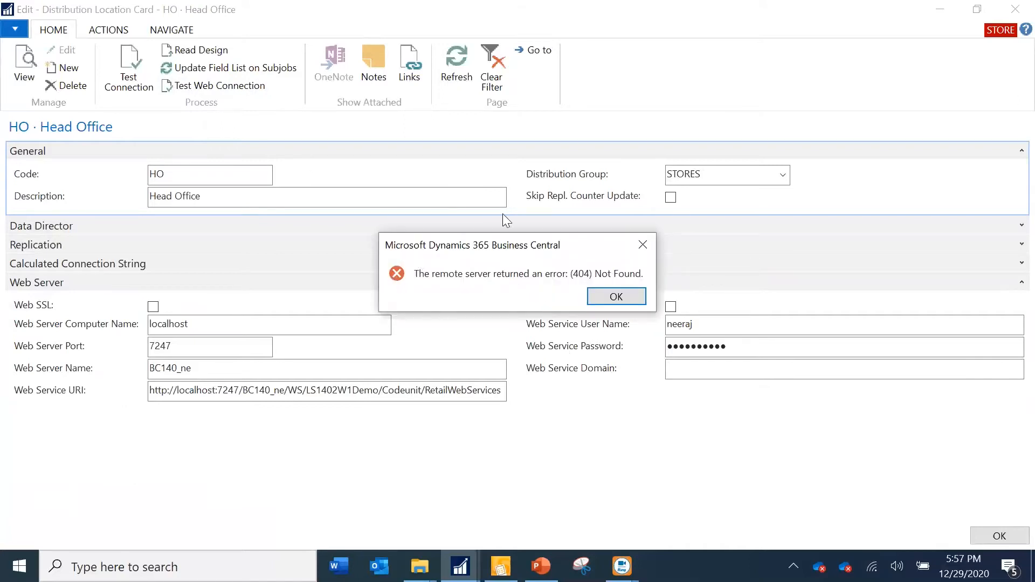
pyautogui.moveTo(437, 265)
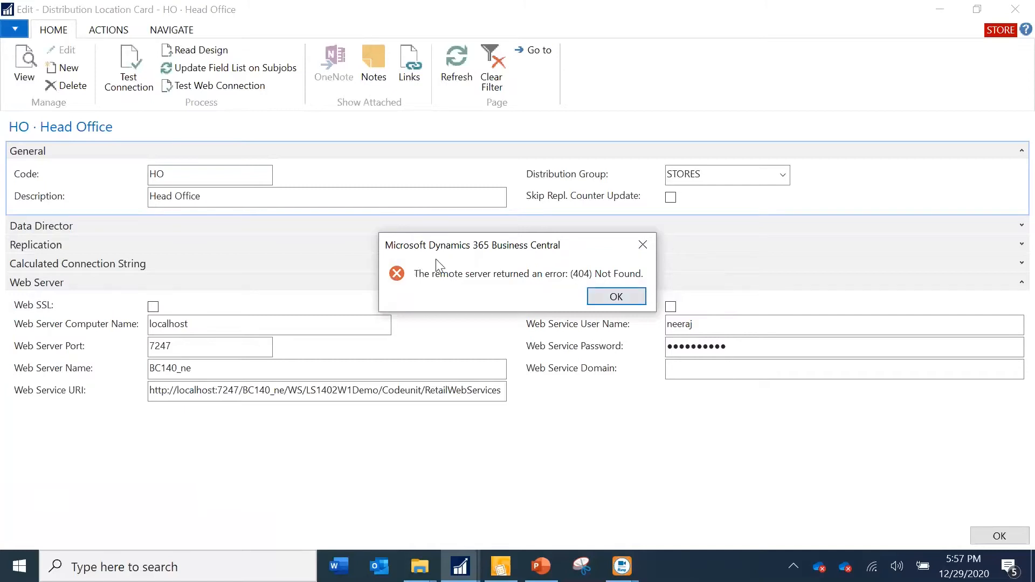
# Step: With the web server renamed to BC140_new, test the Head Office connection successfully and retest it
pyautogui.click(614, 295)
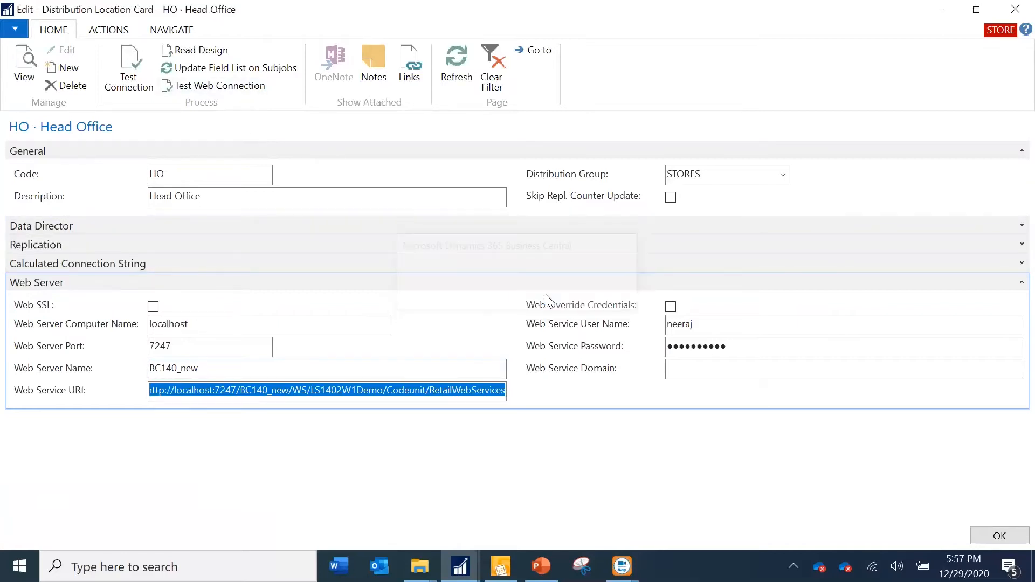
pyautogui.click(219, 85)
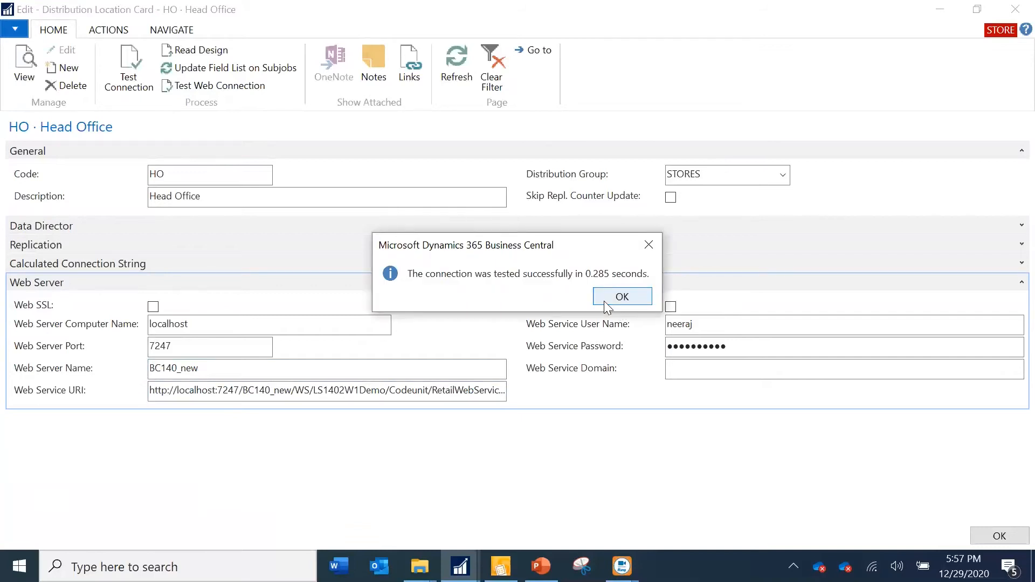
pyautogui.click(621, 296)
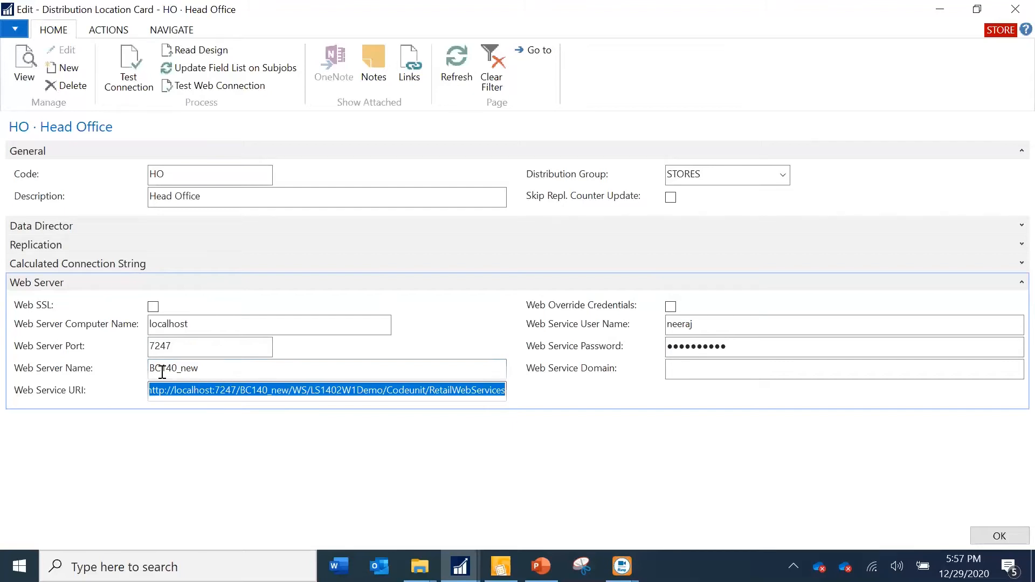
pyautogui.moveTo(241, 402)
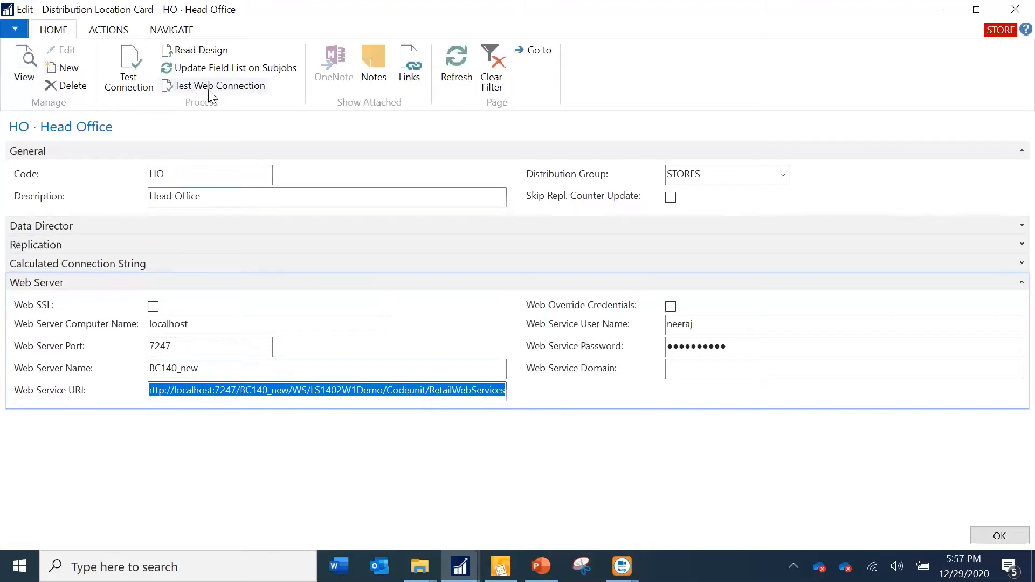
pyautogui.click(219, 86)
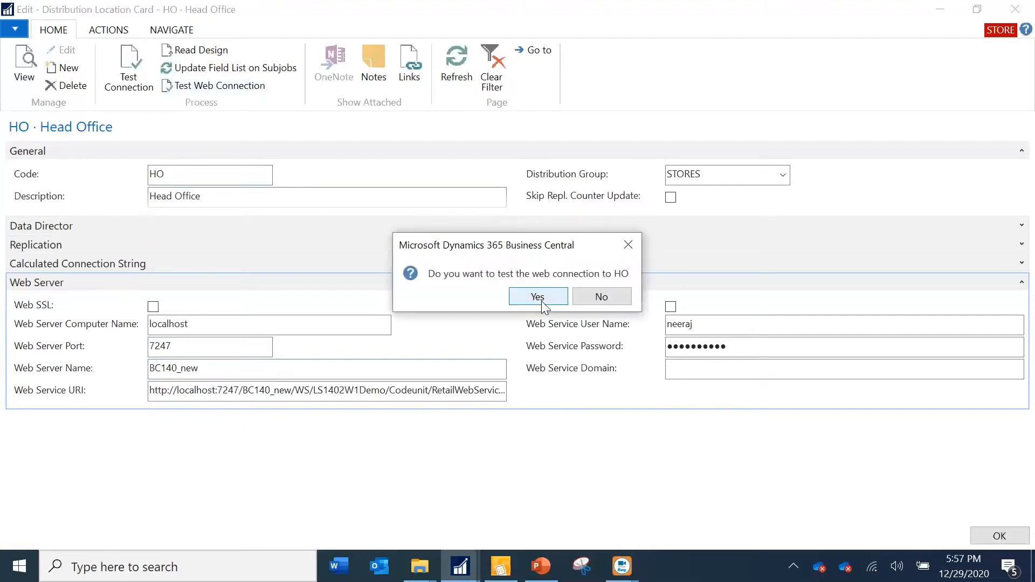
pyautogui.click(537, 297)
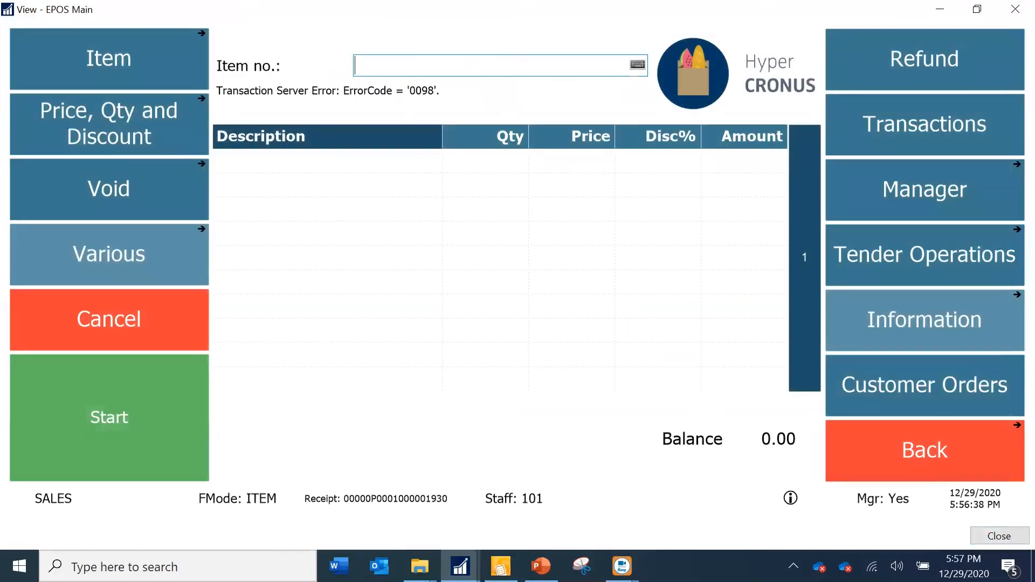
pyautogui.moveTo(923, 194)
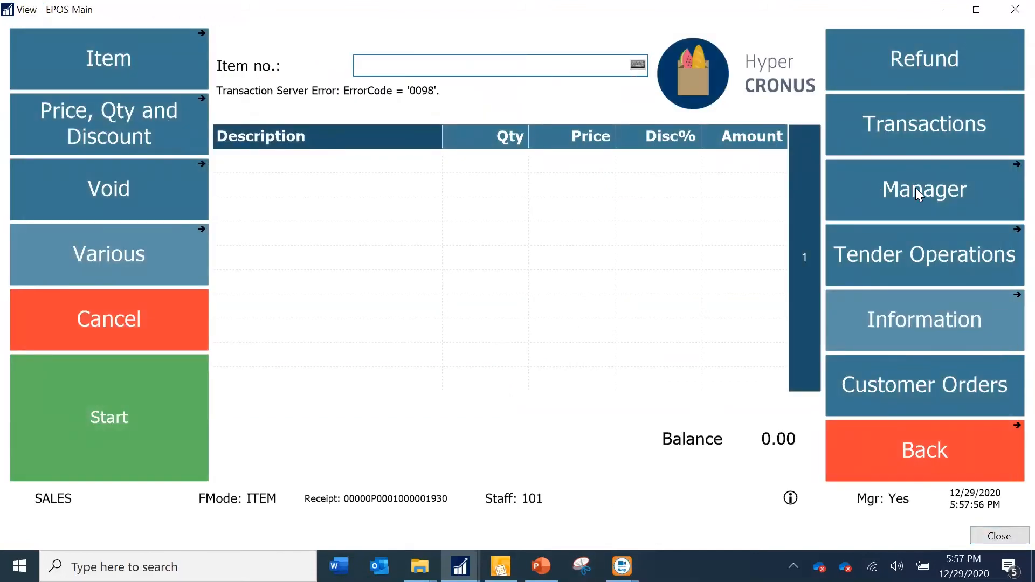
pyautogui.moveTo(959, 146)
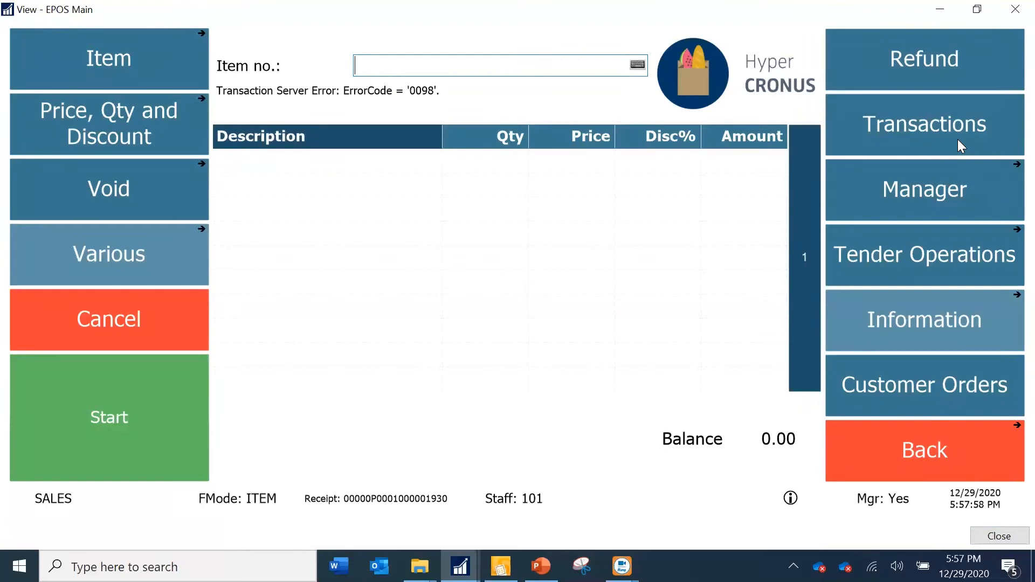
pyautogui.moveTo(429, 523)
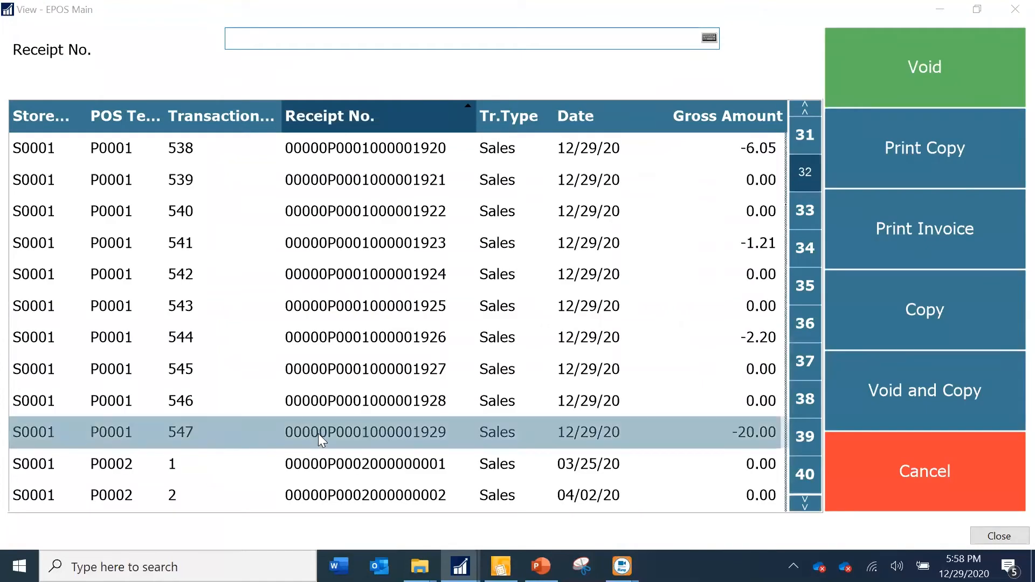
pyautogui.moveTo(441, 446)
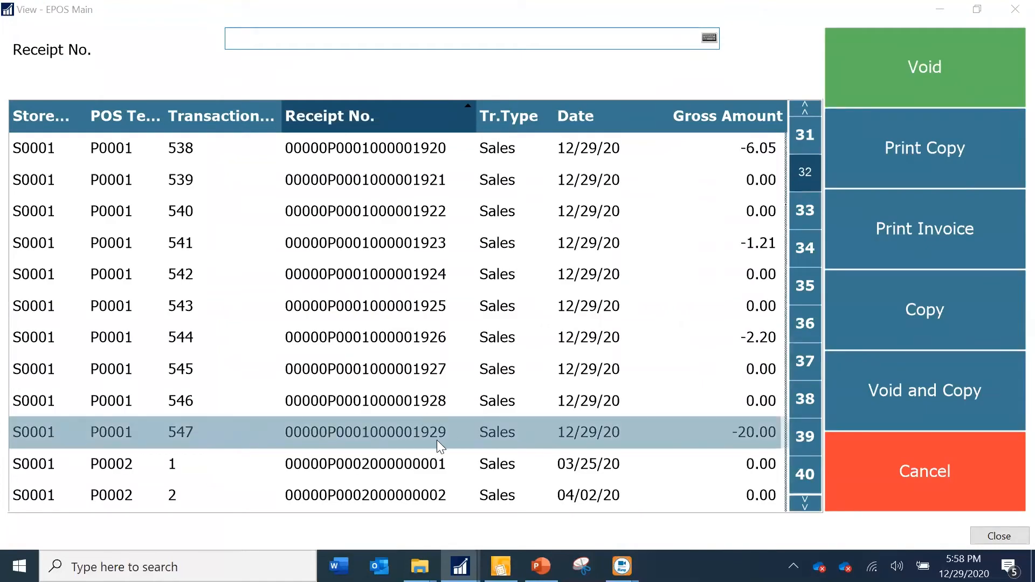
pyautogui.moveTo(445, 439)
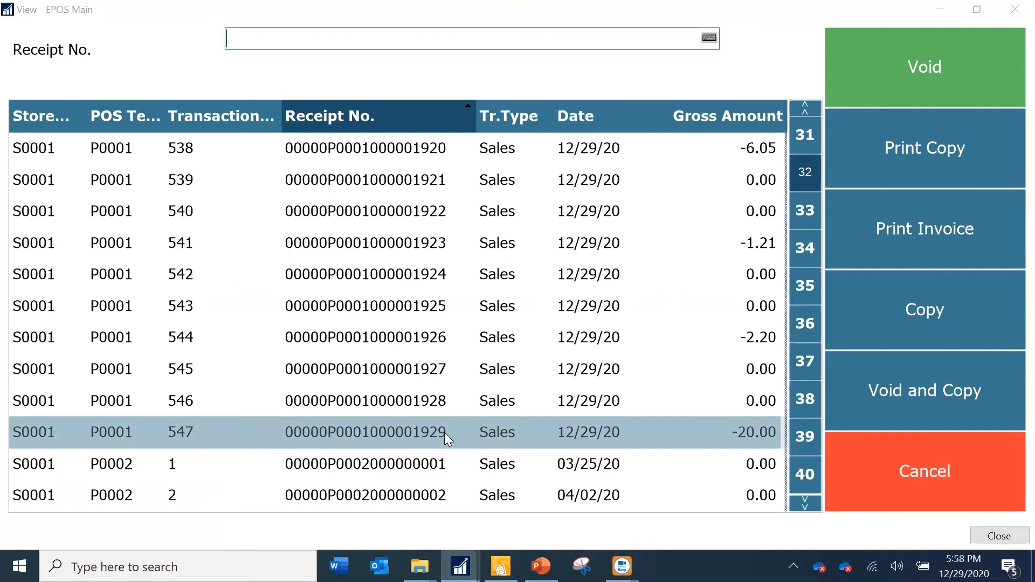
pyautogui.moveTo(728, 147)
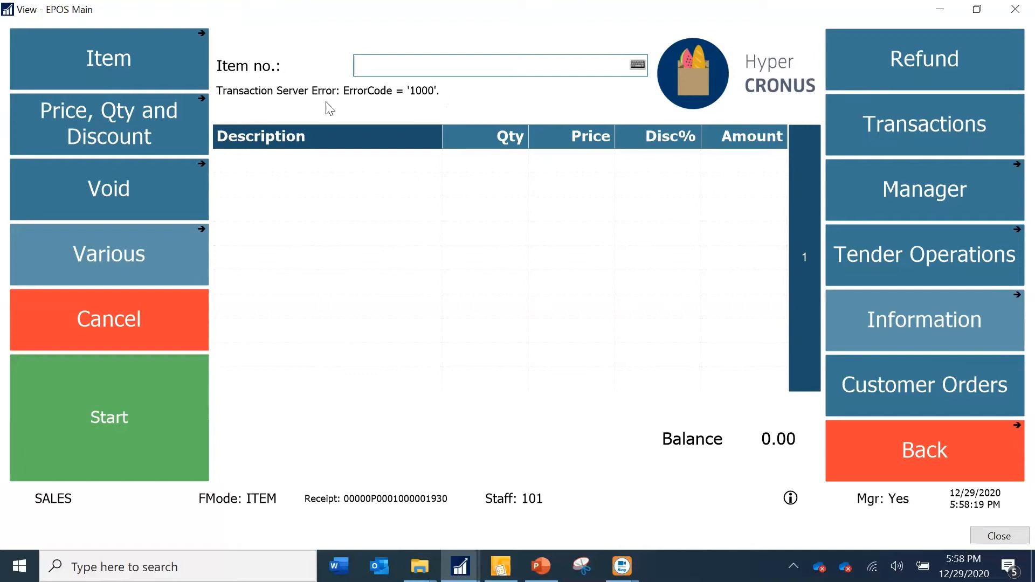
pyautogui.moveTo(439, 104)
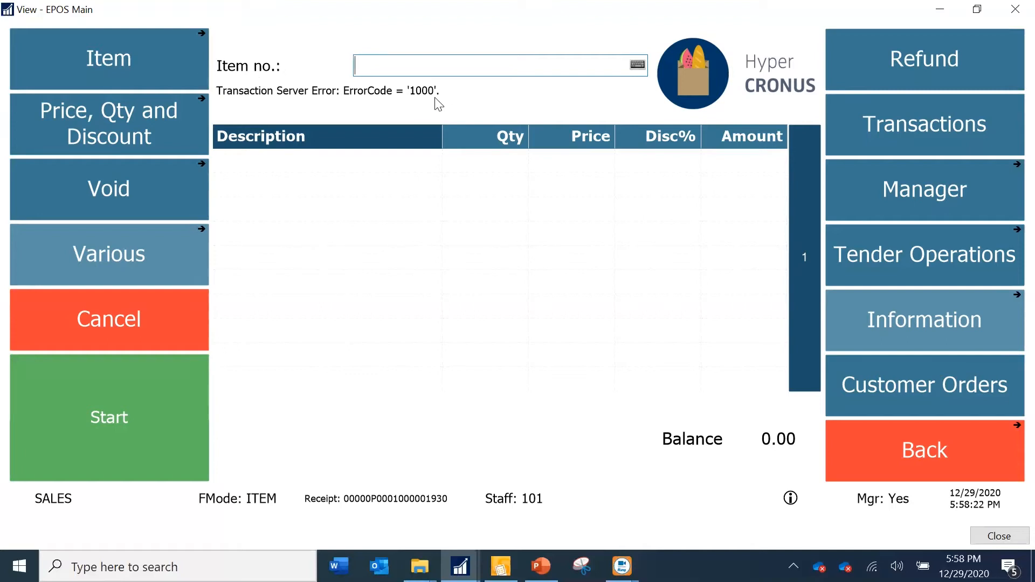
pyautogui.moveTo(464, 109)
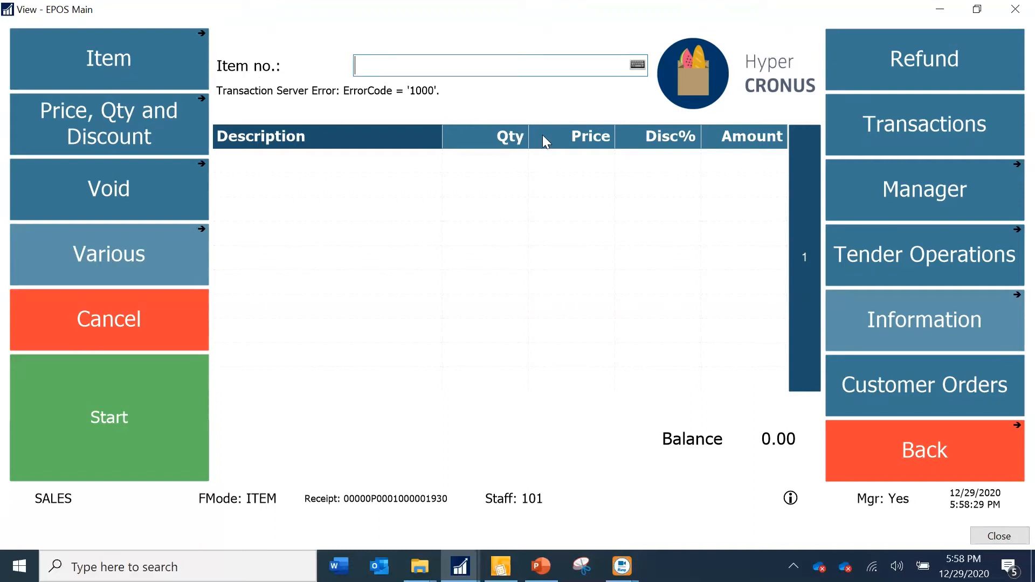
pyautogui.moveTo(578, 221)
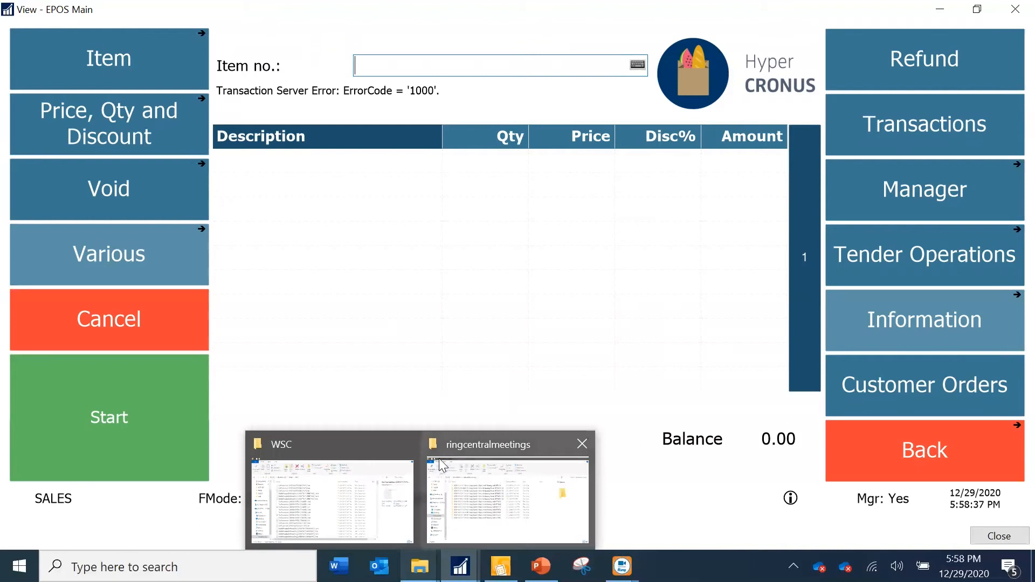
# Step: Search for and show the Web Service Setup card with client log path C:\temp\WSC
pyautogui.click(581, 444)
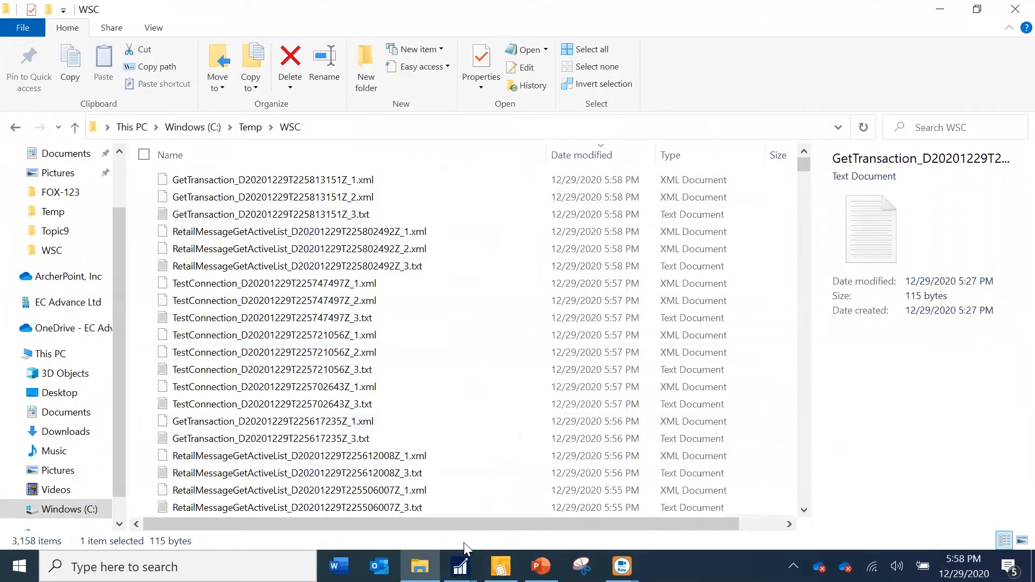
pyautogui.click(460, 567)
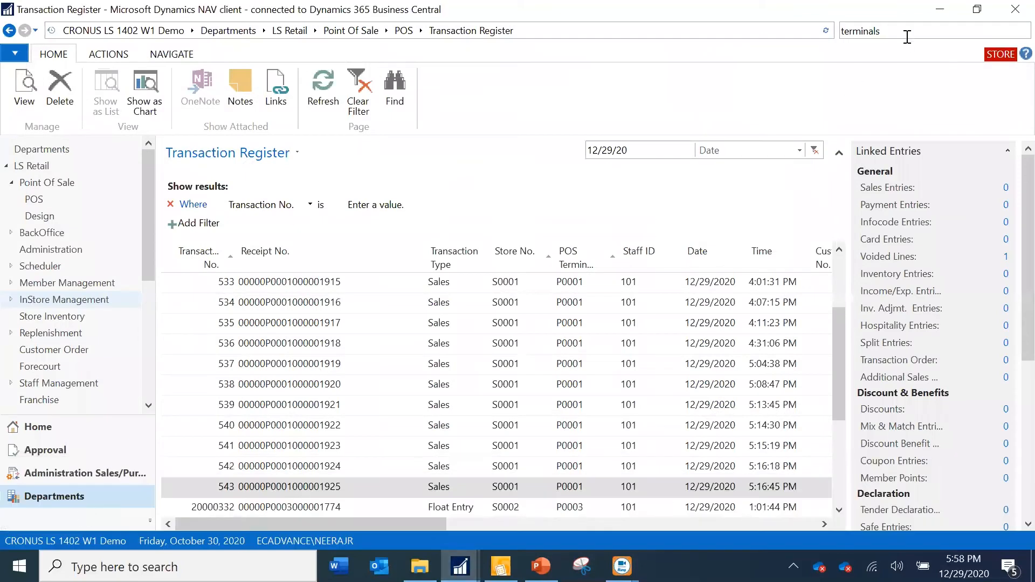
pyautogui.write('qwb')
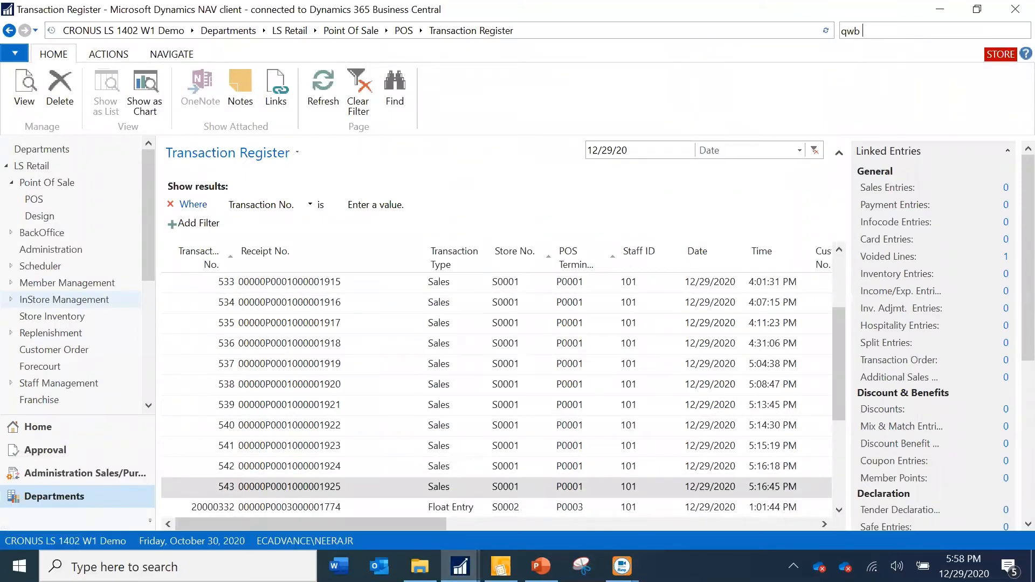
pyautogui.write('we')
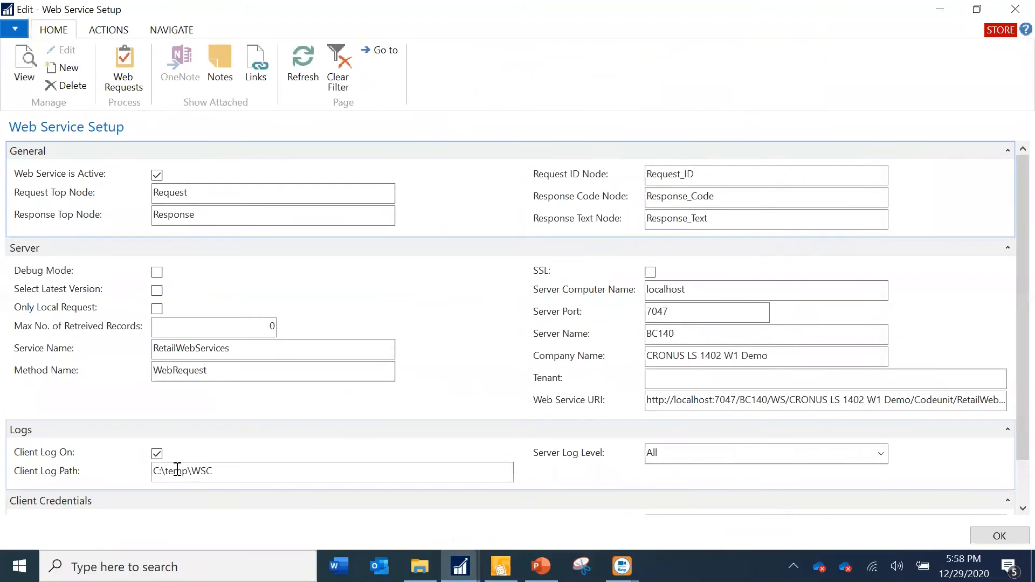
pyautogui.moveTo(136, 450)
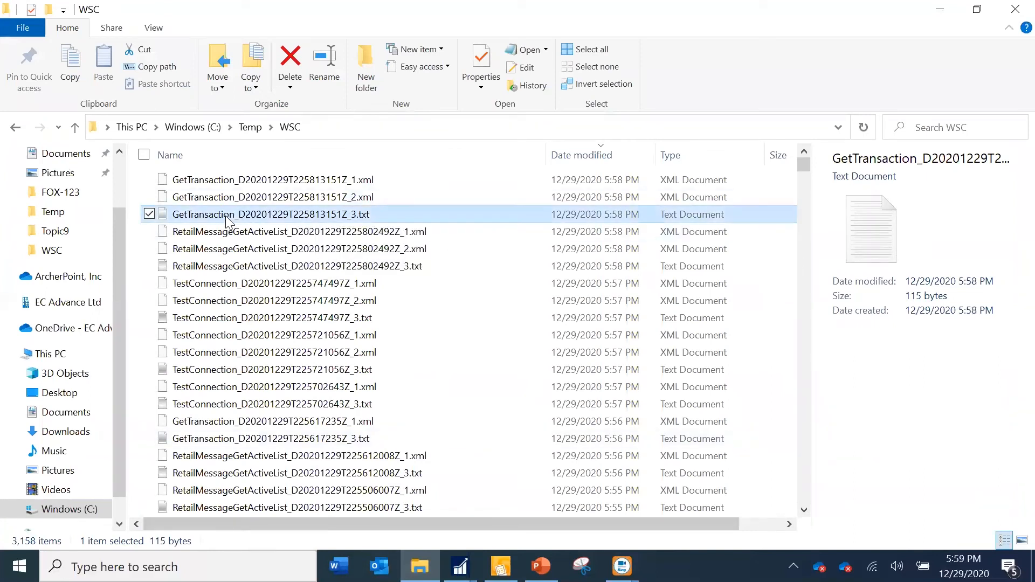
# Step: Inspect the newest GetTransaction _1.xml, _2.xml and _3.txt logs in C:\Temp\WSC
pyautogui.click(269, 180)
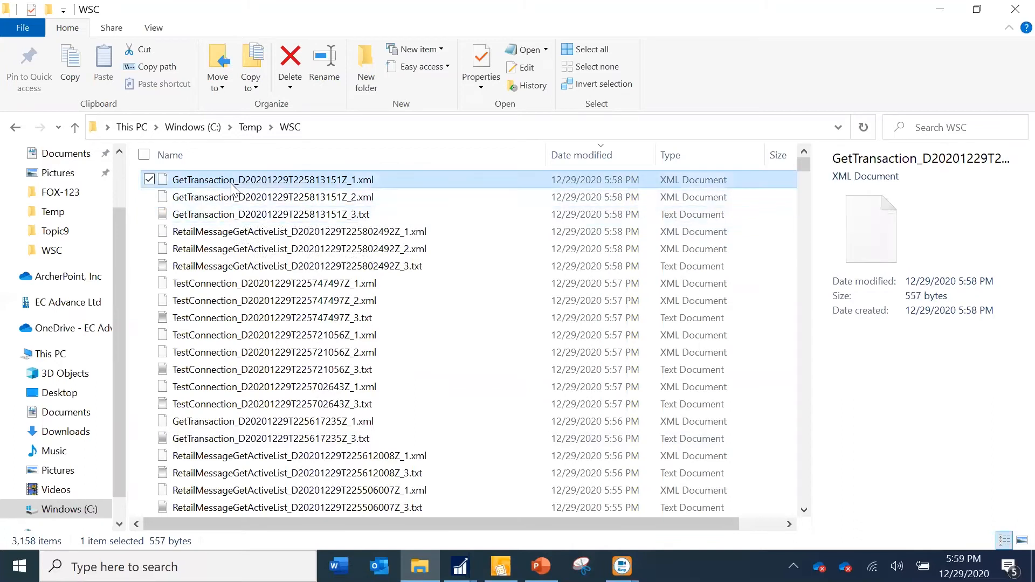
pyautogui.moveTo(255, 203)
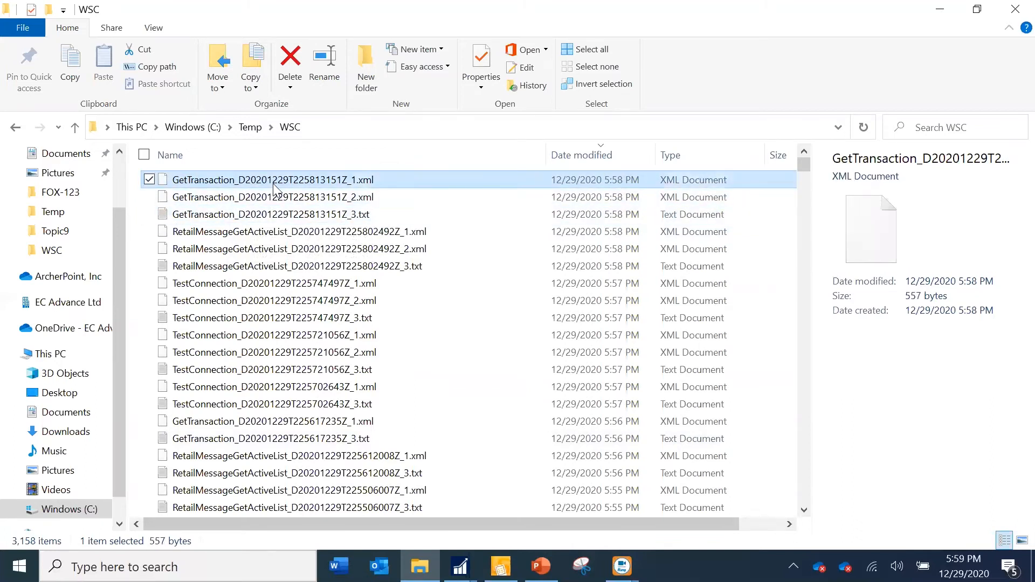
pyautogui.click(273, 197)
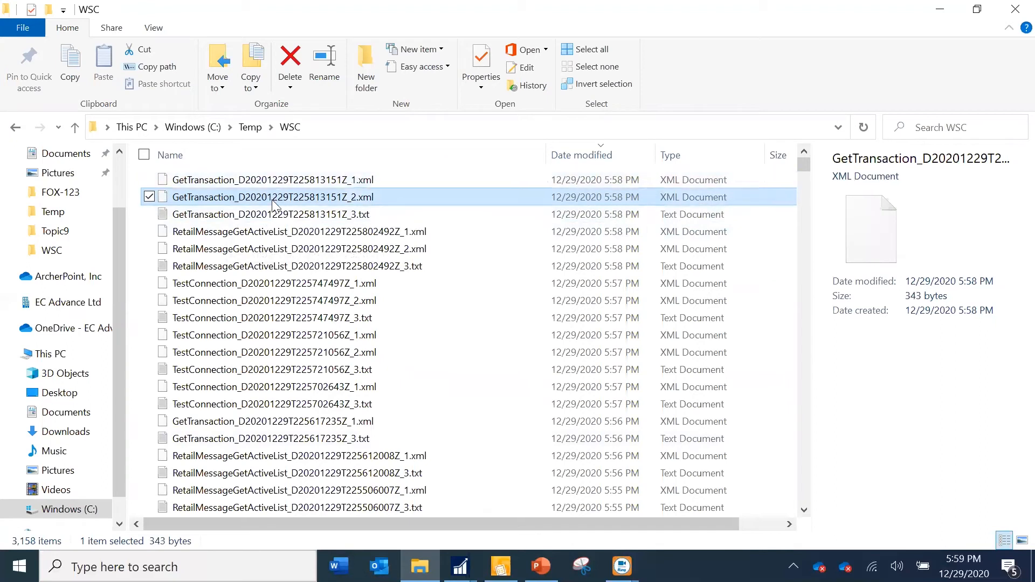
pyautogui.click(271, 214)
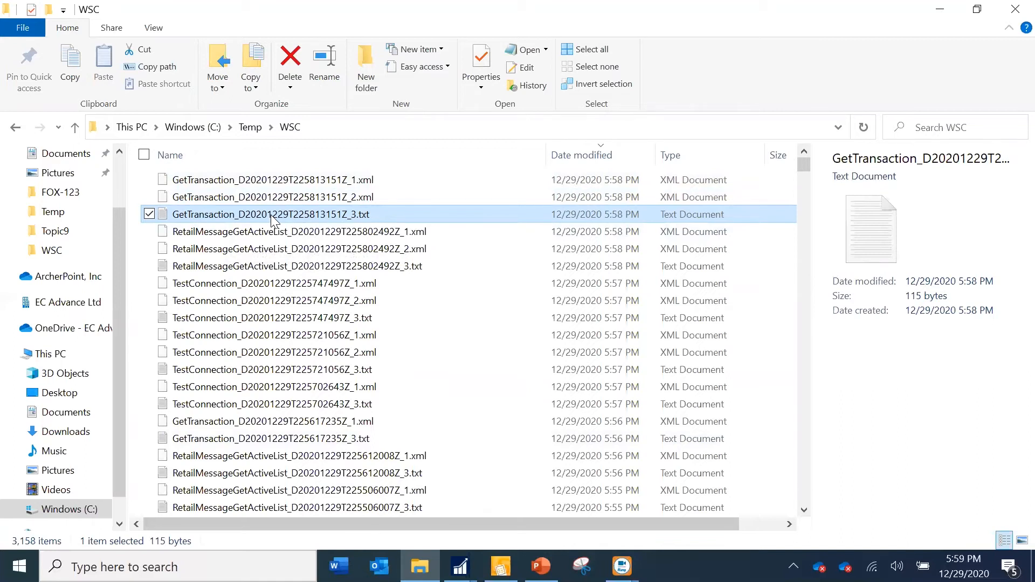
# Step: View the GetTransaction _3.txt log and highlight its 'Transaction Header not found' error
pyautogui.doubleClick(273, 214)
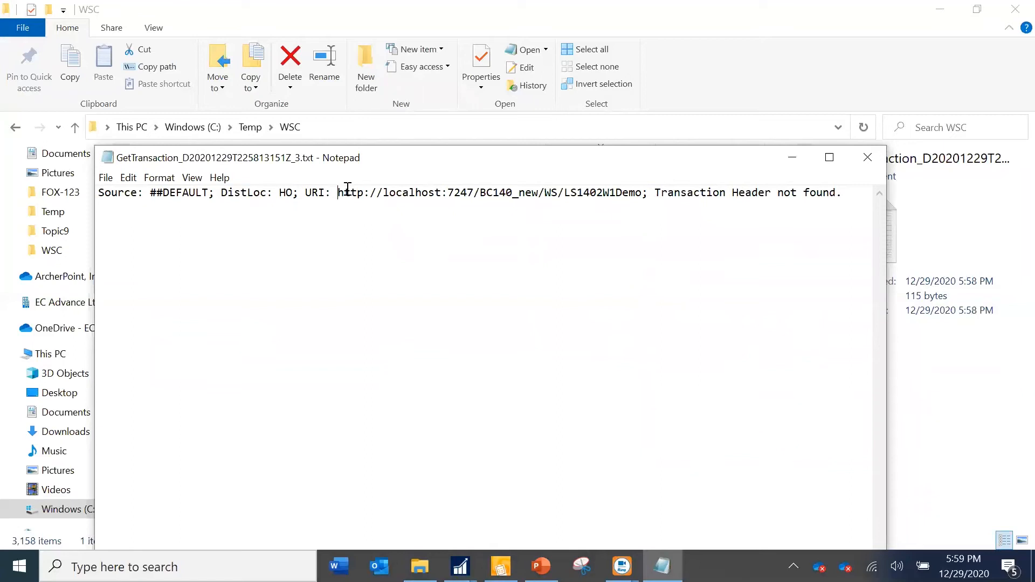
pyautogui.moveTo(336, 192); pyautogui.dragTo(640, 192)
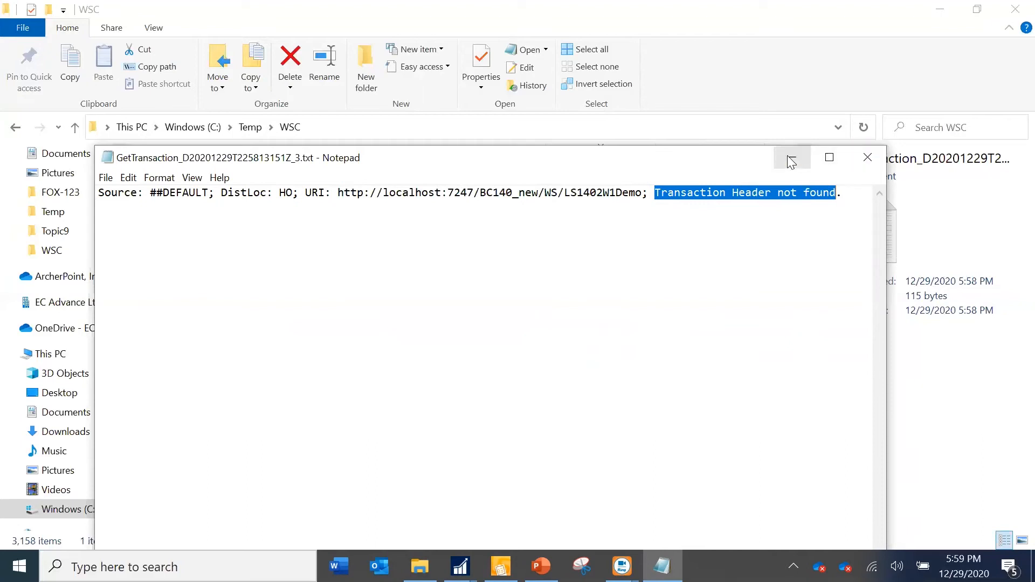
# Step: Minimize the log window to reach the head-office PULLTRANS Scheduler card
pyautogui.click(867, 157)
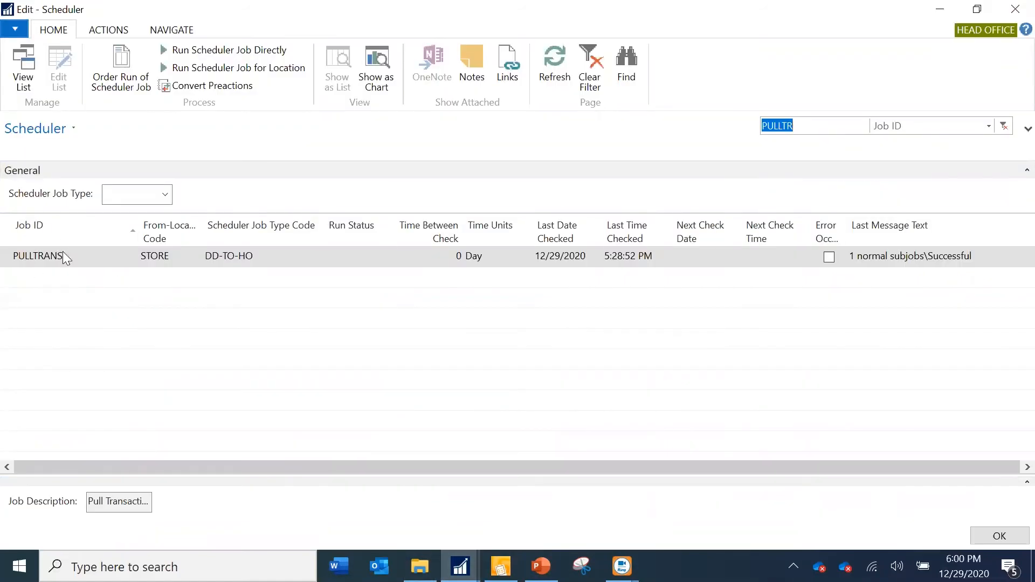
pyautogui.moveTo(446, 261)
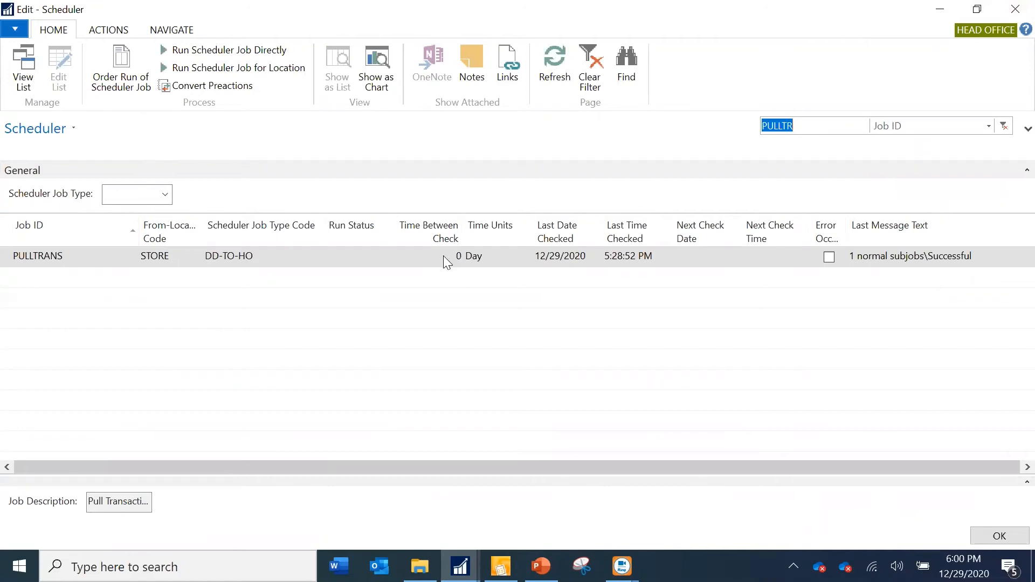
pyautogui.moveTo(458, 207)
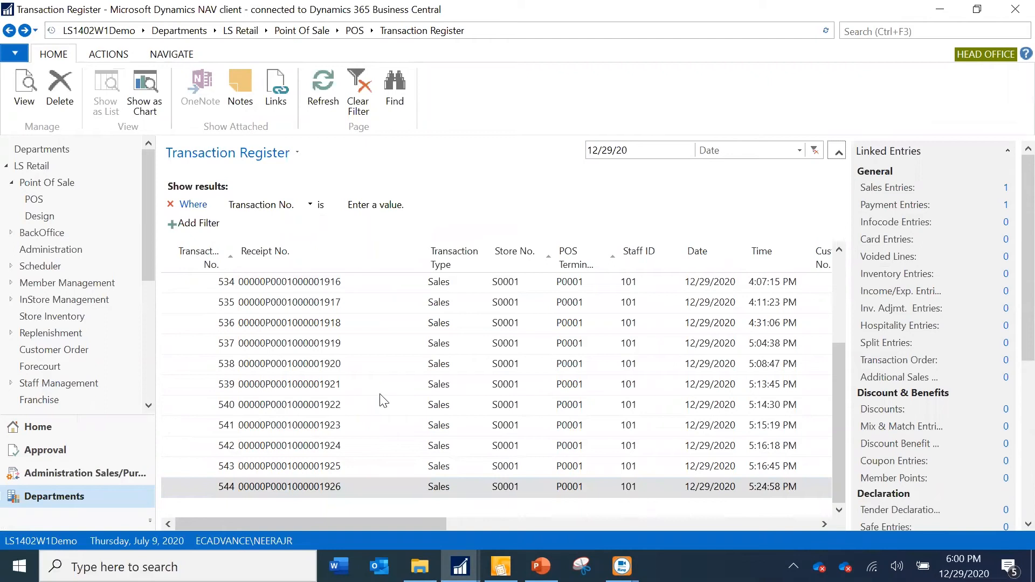
# Step: Check head office's latest transaction, then run the PULLTRANS job directly and confirm
pyautogui.click(287, 486)
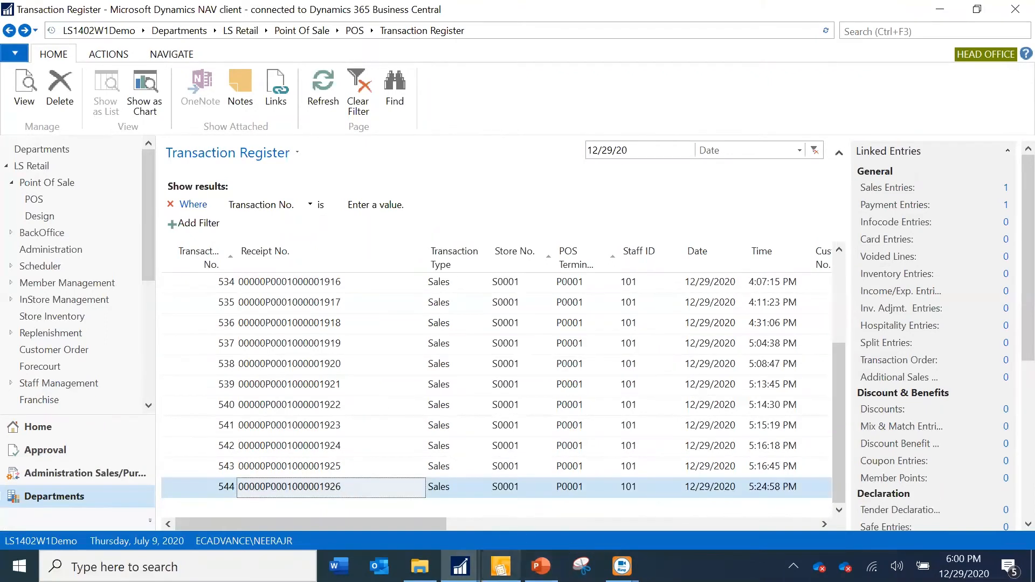
pyautogui.moveTo(459, 566)
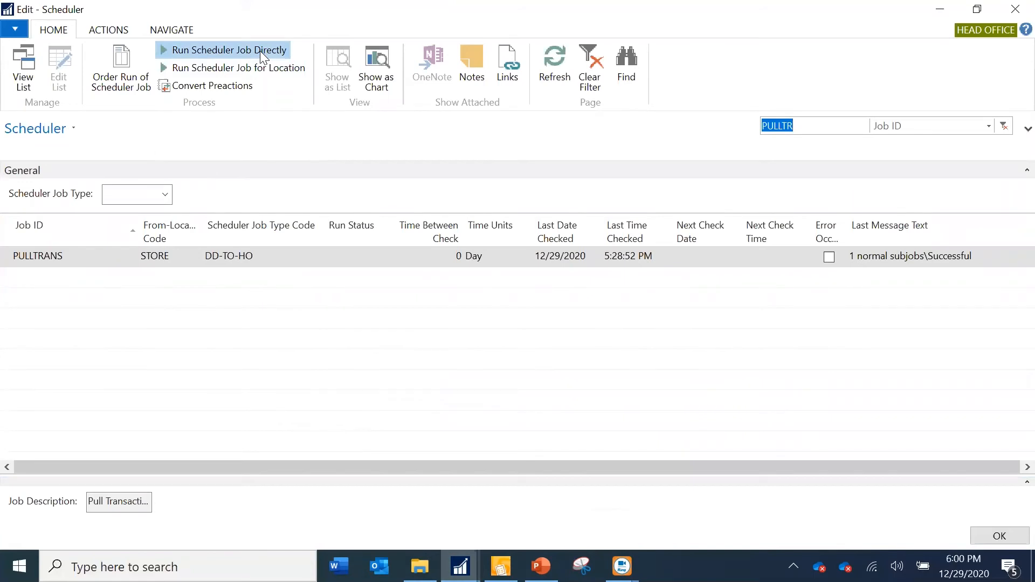
pyautogui.click(235, 49)
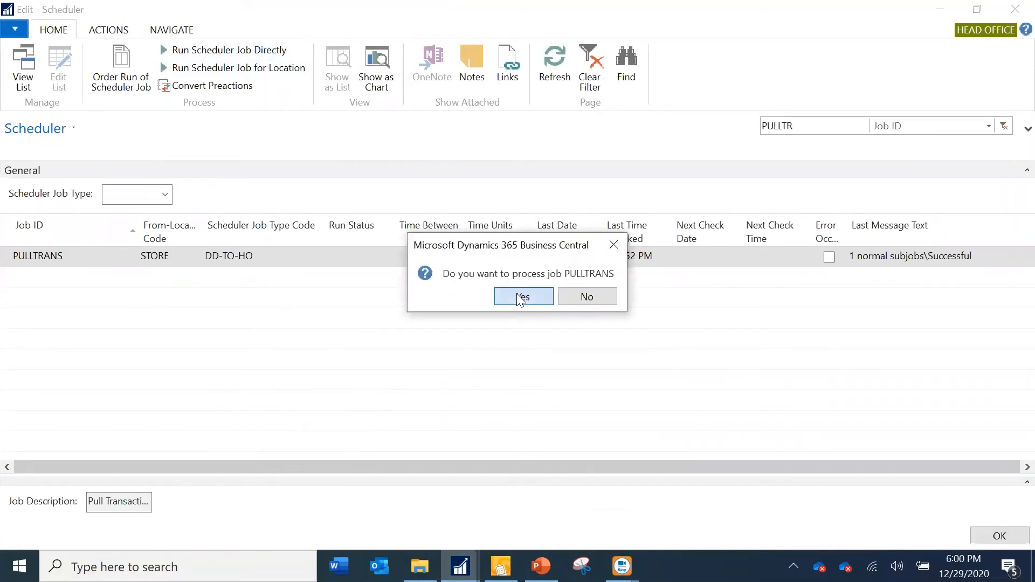
pyautogui.click(524, 296)
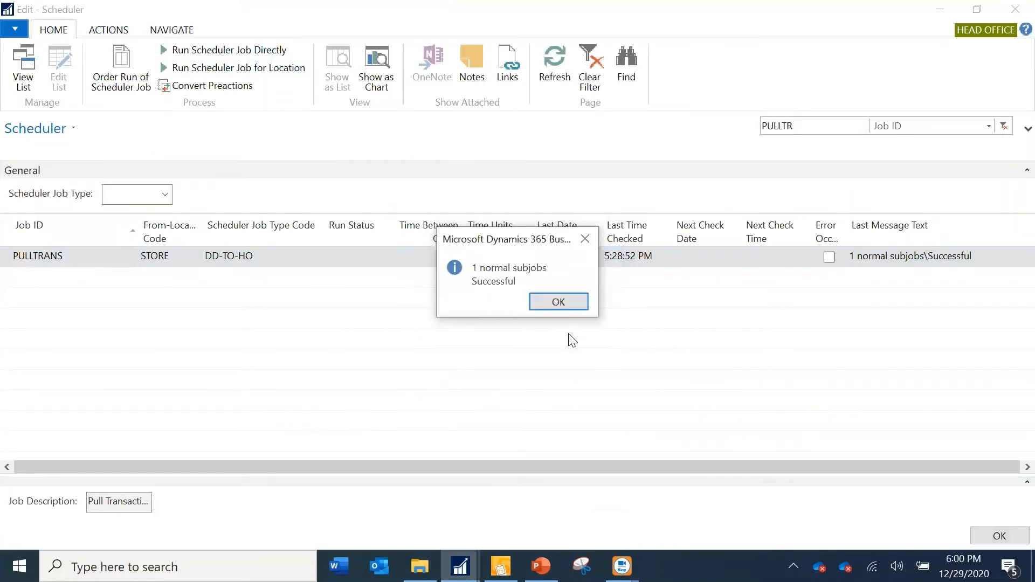
# Step: Acknowledge the success message and review the PULLTRANS job row in the Data Director Job Monitor
pyautogui.click(558, 301)
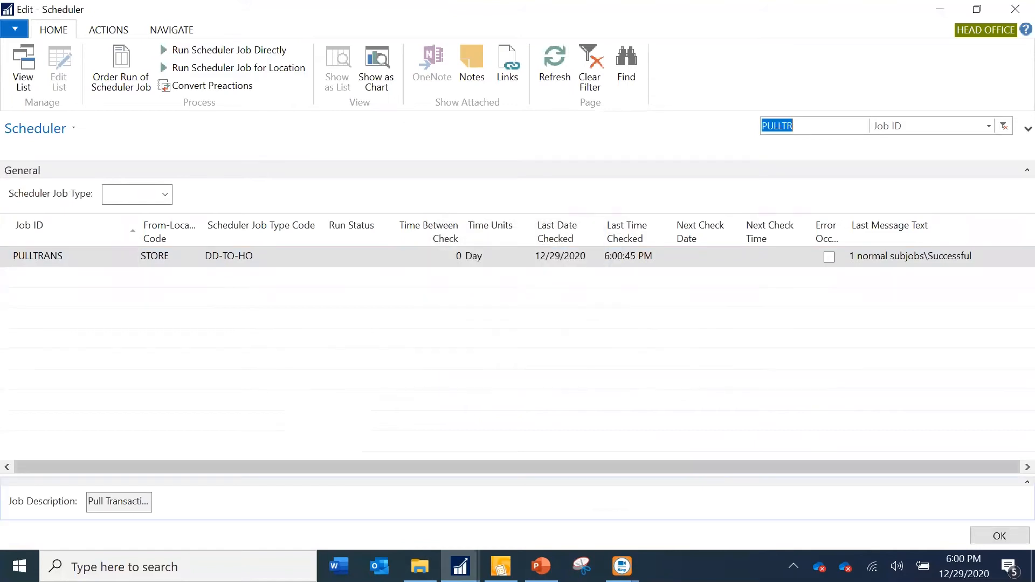
pyautogui.click(500, 567)
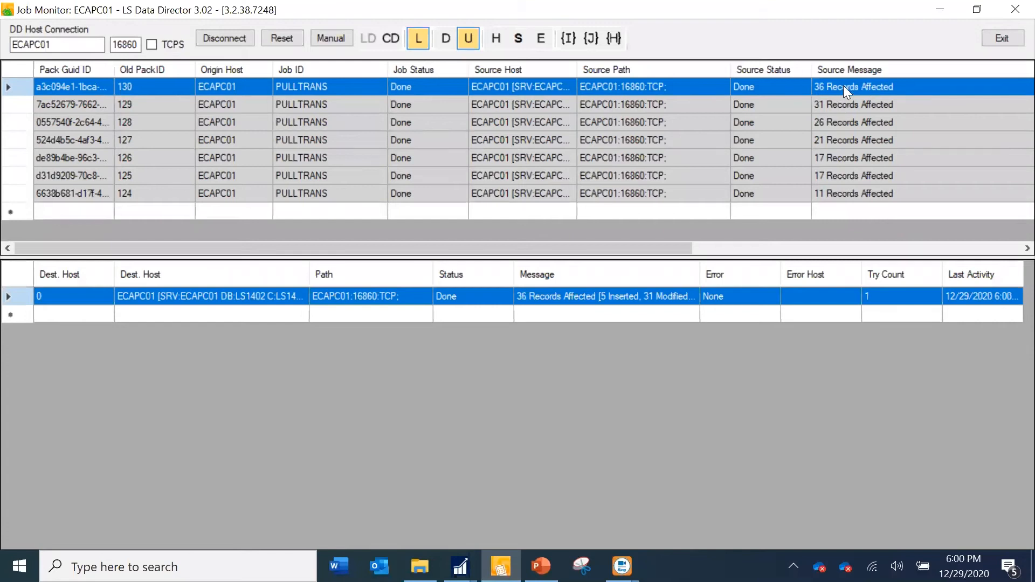
pyautogui.moveTo(948, 32)
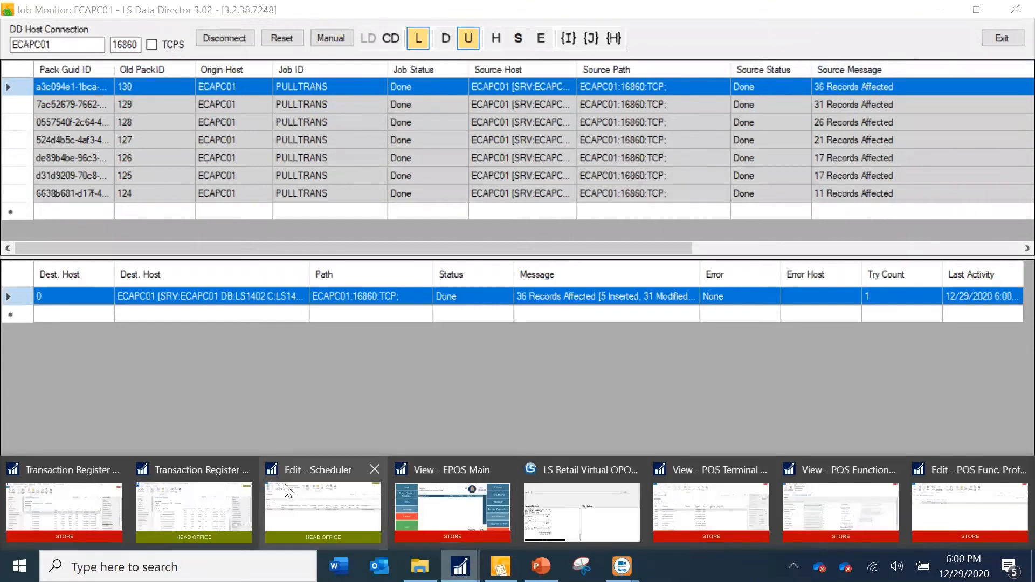
# Step: Filter the head-office Transaction Register to 12/29/20 and inspect transaction 547's Yogurt Strawberry sales entry
pyautogui.click(193, 469)
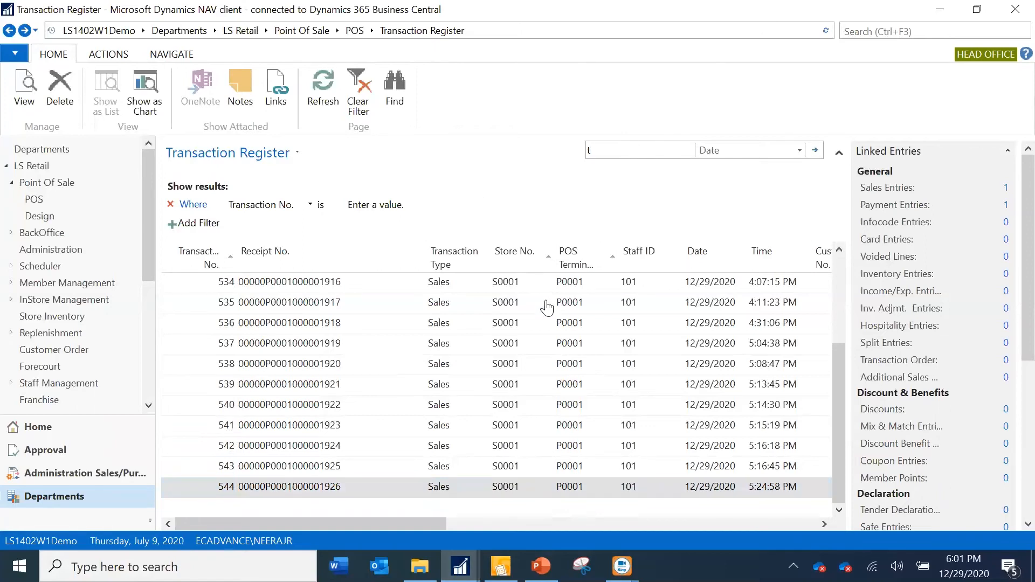
pyautogui.write('12/29/20')
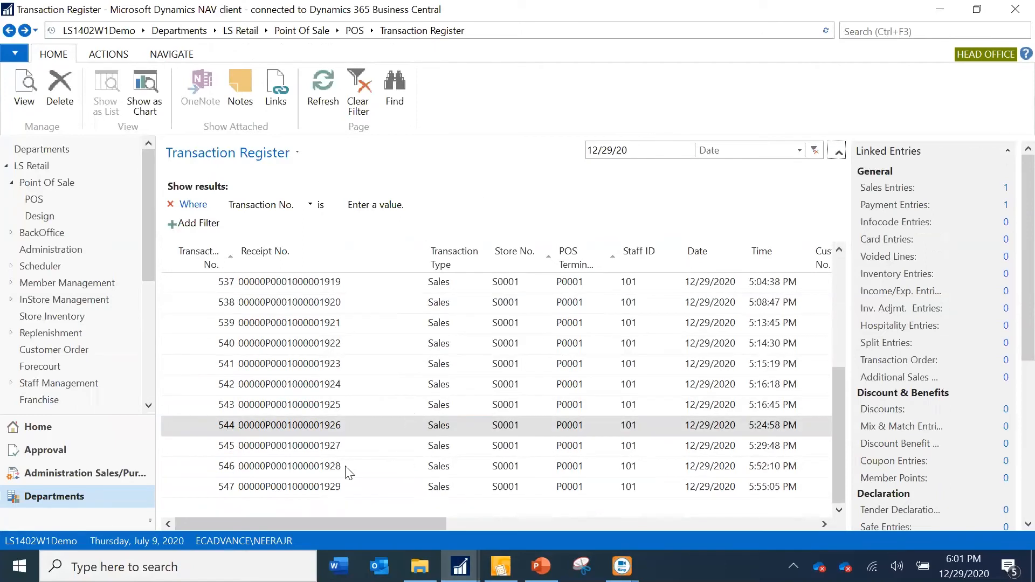
pyautogui.click(288, 466)
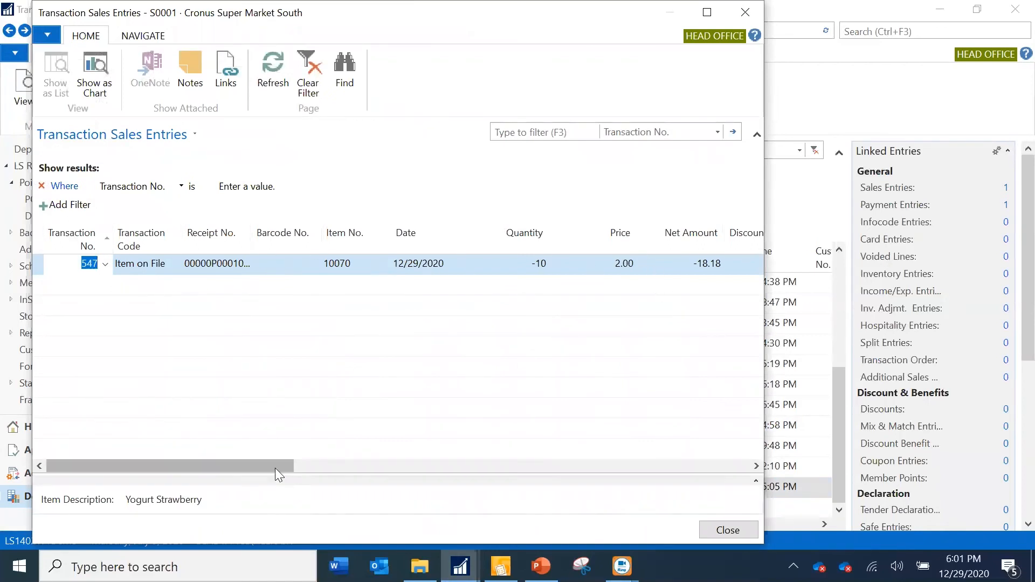
pyautogui.moveTo(277, 465); pyautogui.dragTo(486, 465)
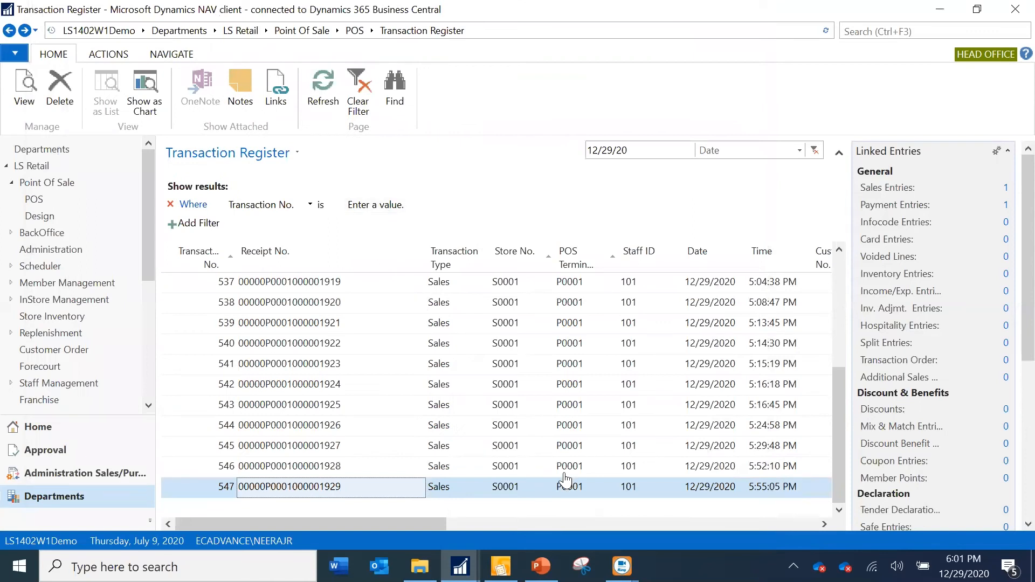
pyautogui.moveTo(458, 566)
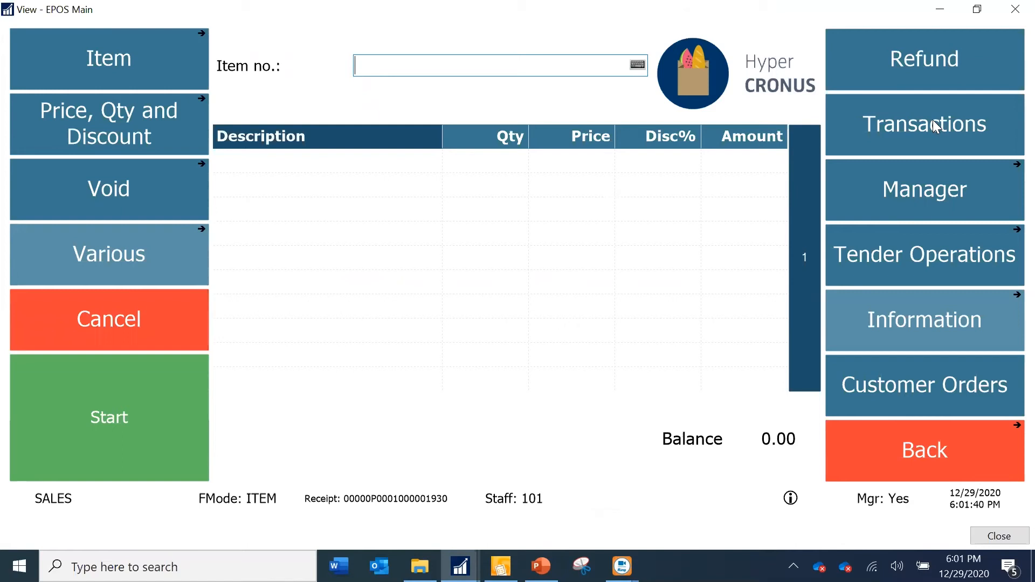
# Step: Retry the refund lookup for receipt 1929, which returns Transaction Server error 1000
pyautogui.click(924, 124)
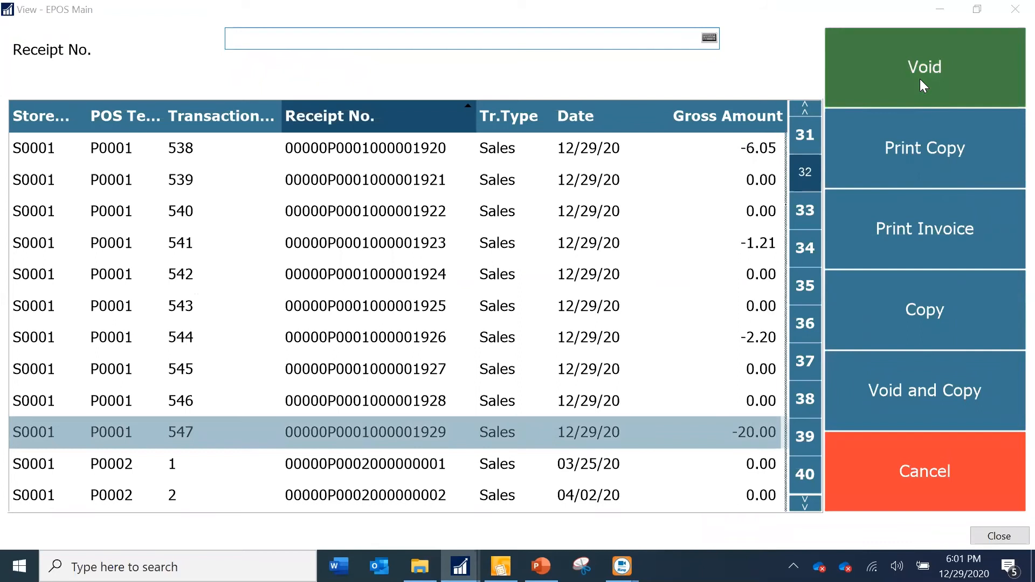
pyautogui.moveTo(965, 89)
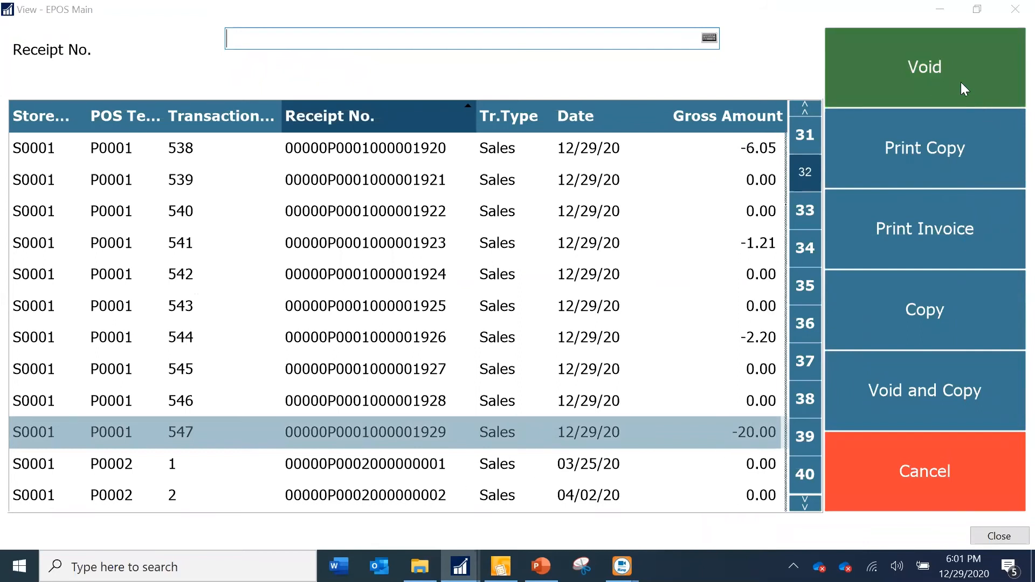
pyautogui.click(923, 67)
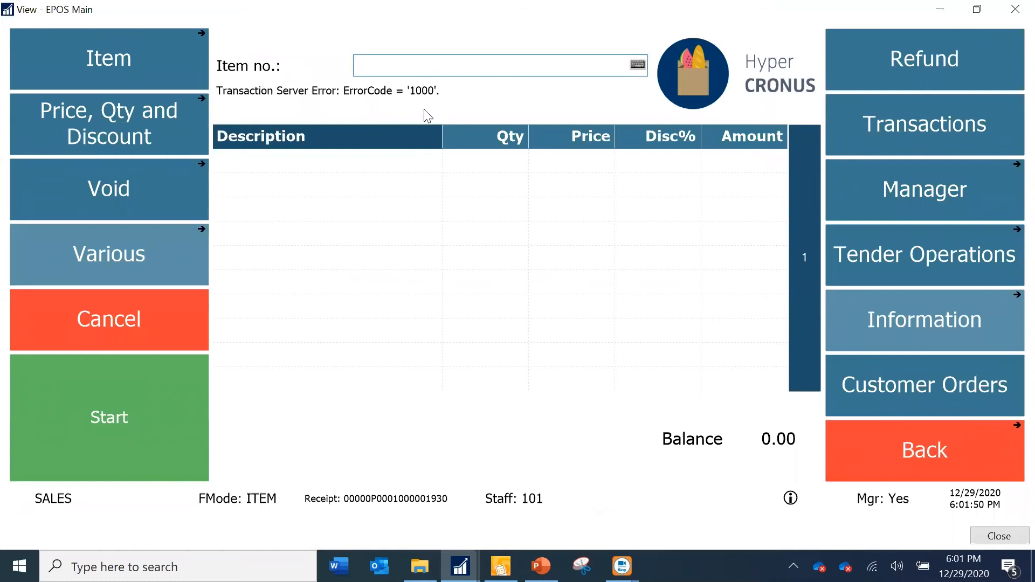
pyautogui.moveTo(145, 289)
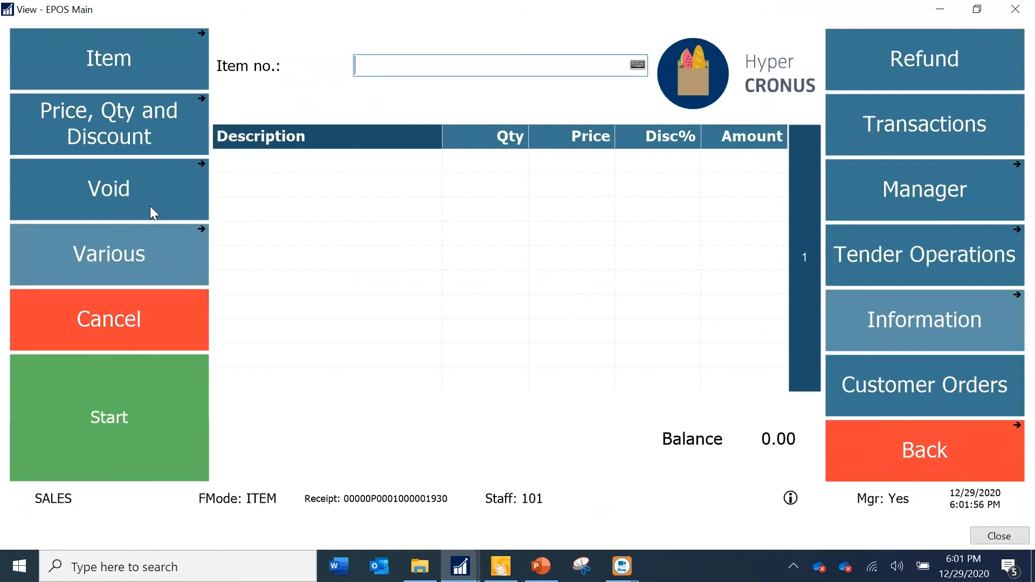
pyautogui.click(923, 123)
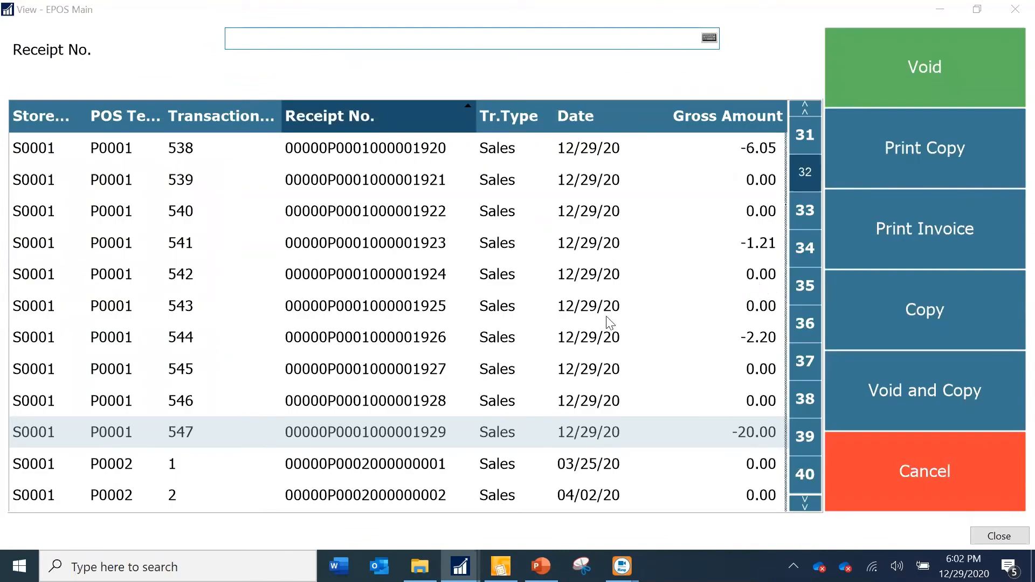
pyautogui.moveTo(647, 345)
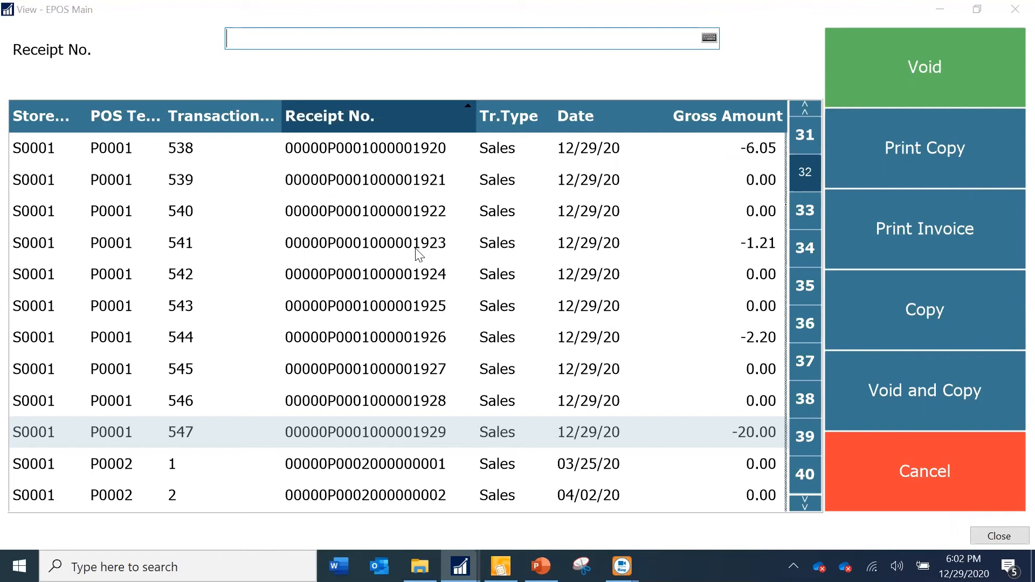
pyautogui.click(365, 242)
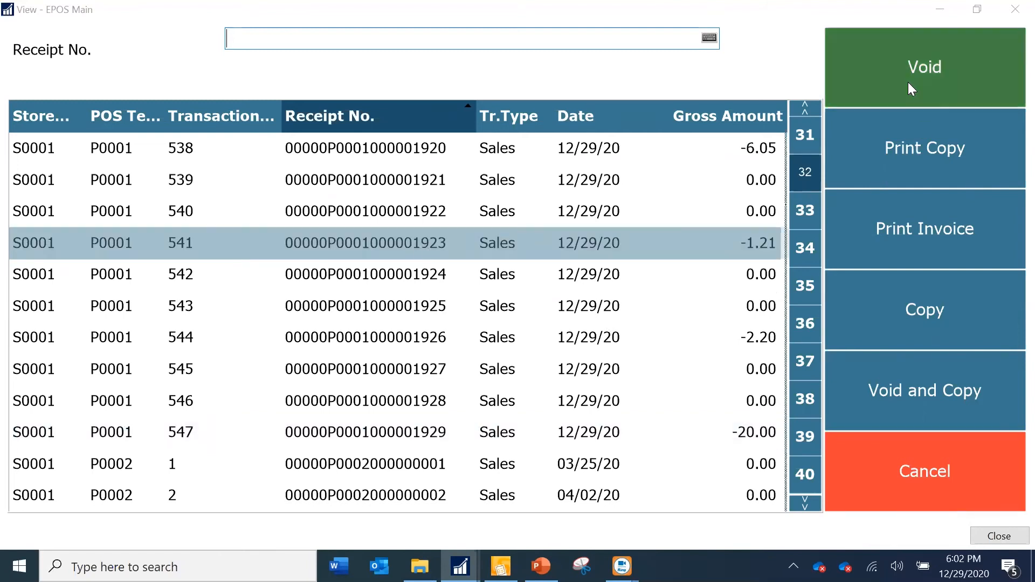
pyautogui.click(924, 67)
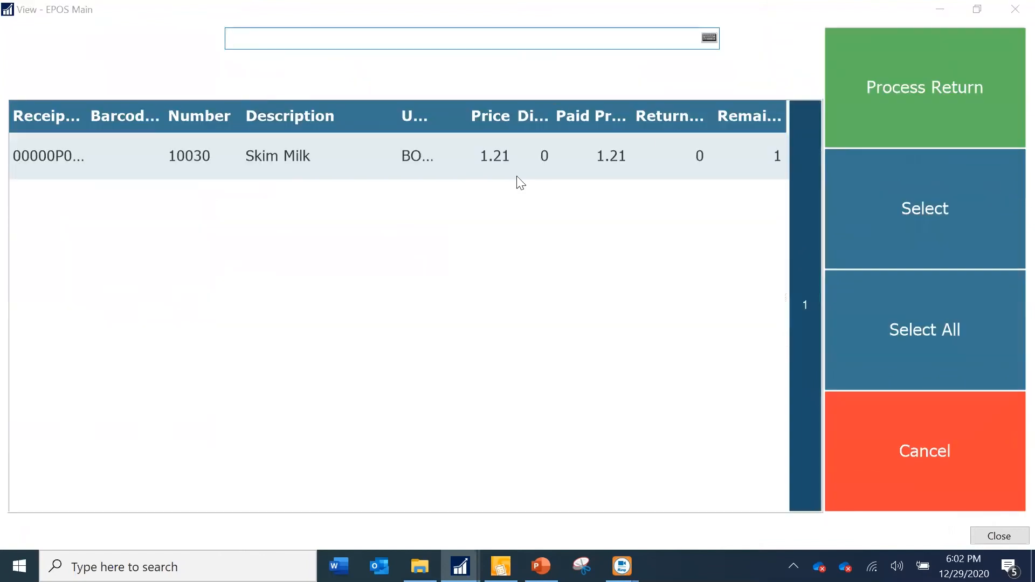
pyautogui.moveTo(940, 239)
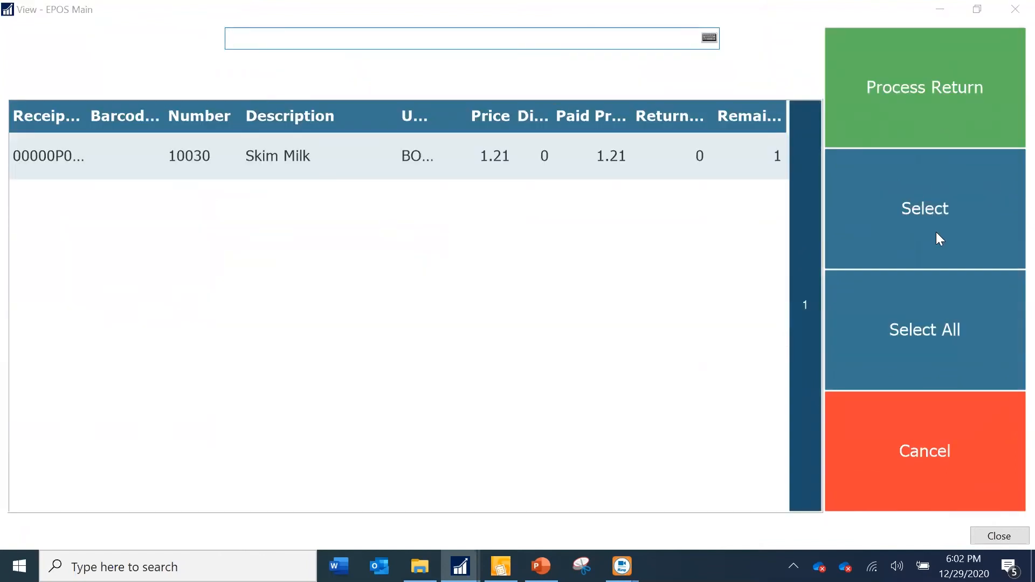
pyautogui.click(923, 451)
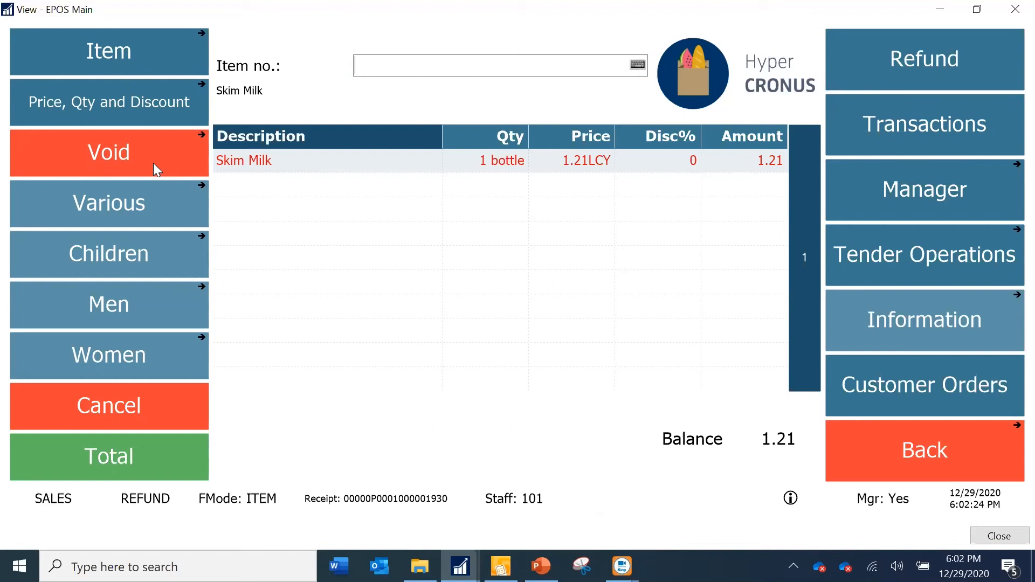
# Step: Void the whole Skim Milk refund transaction, leaving a fresh empty transaction
pyautogui.click(109, 153)
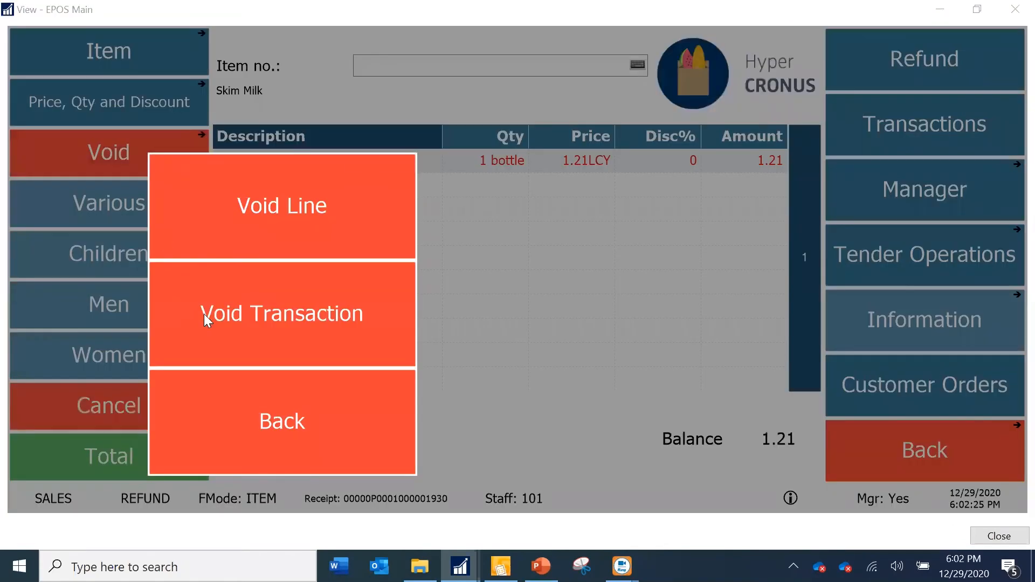
pyautogui.click(282, 312)
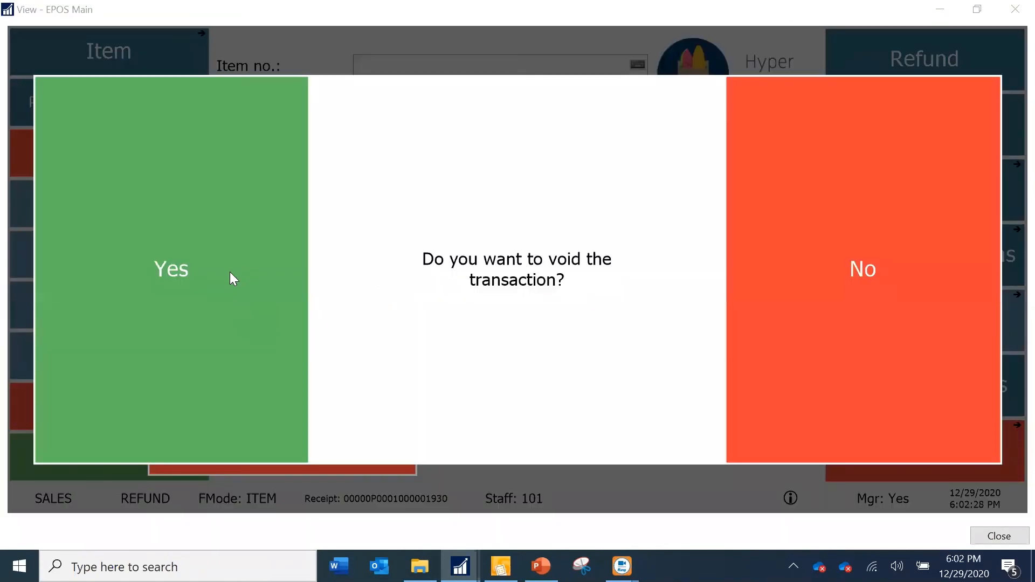
pyautogui.click(170, 270)
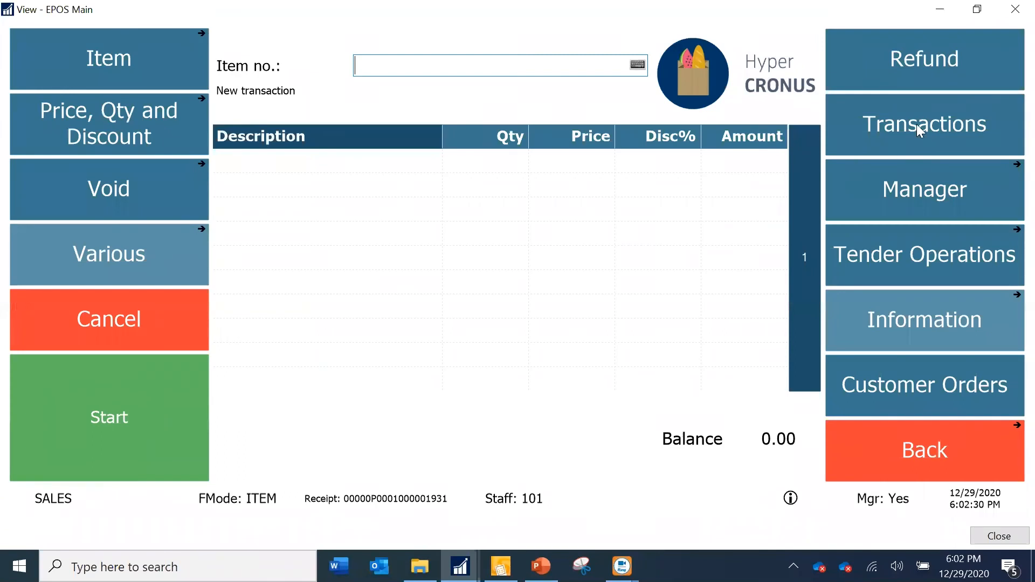
# Step: Review the past-transactions list, then start a refund that loads the Yogurt Strawberry sale lines
pyautogui.click(924, 123)
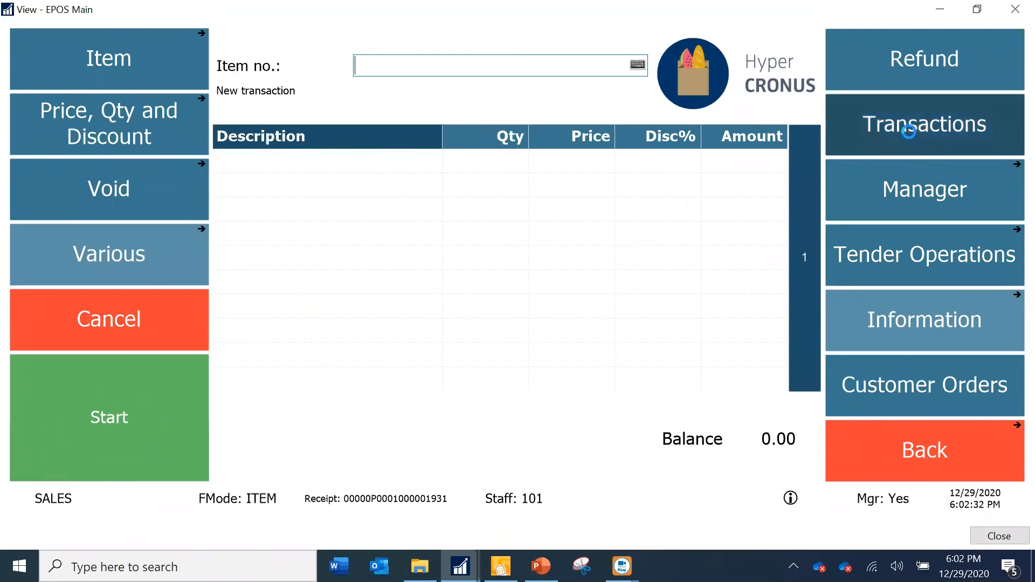
pyautogui.click(923, 124)
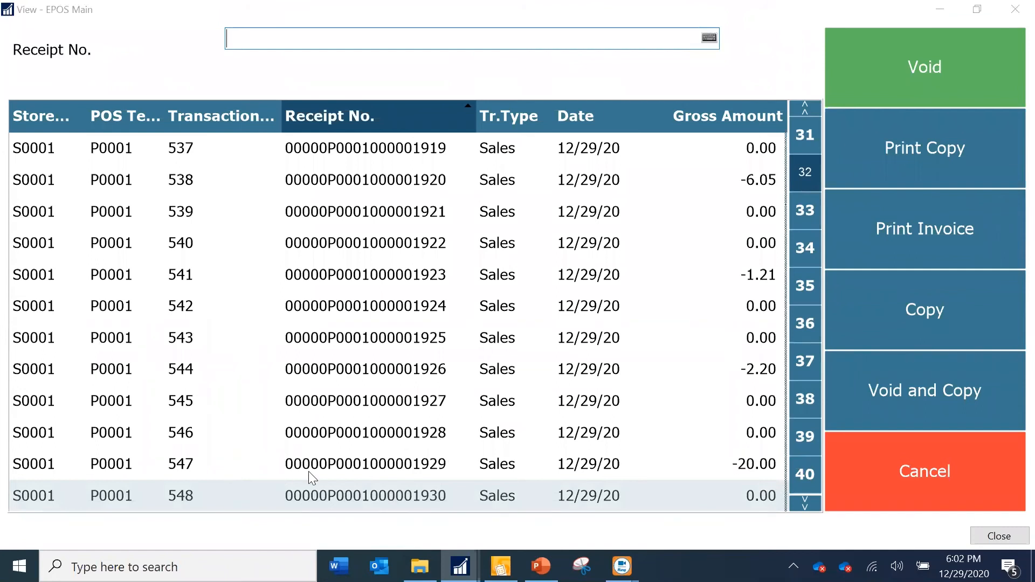
pyautogui.click(365, 464)
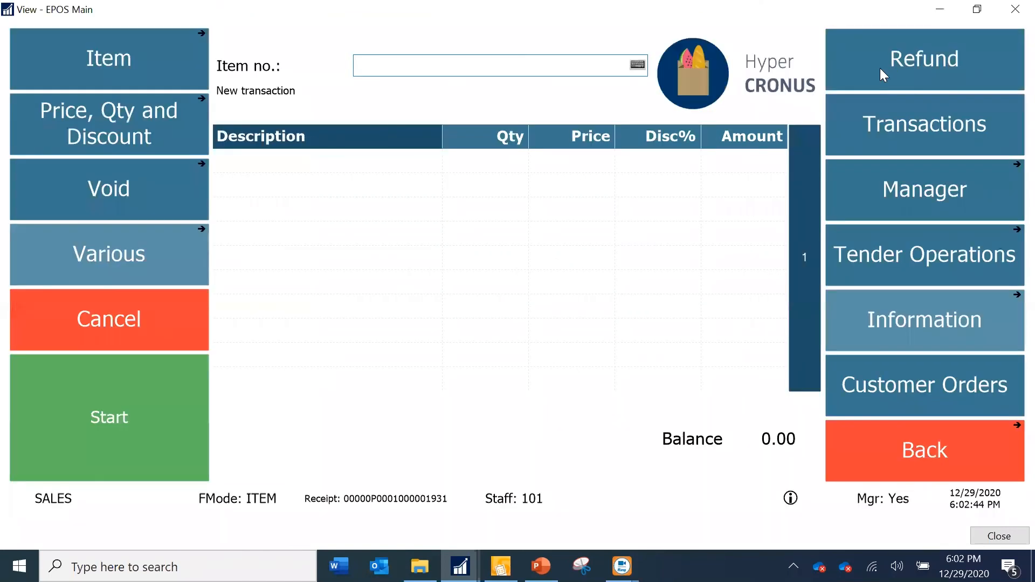
pyautogui.click(924, 58)
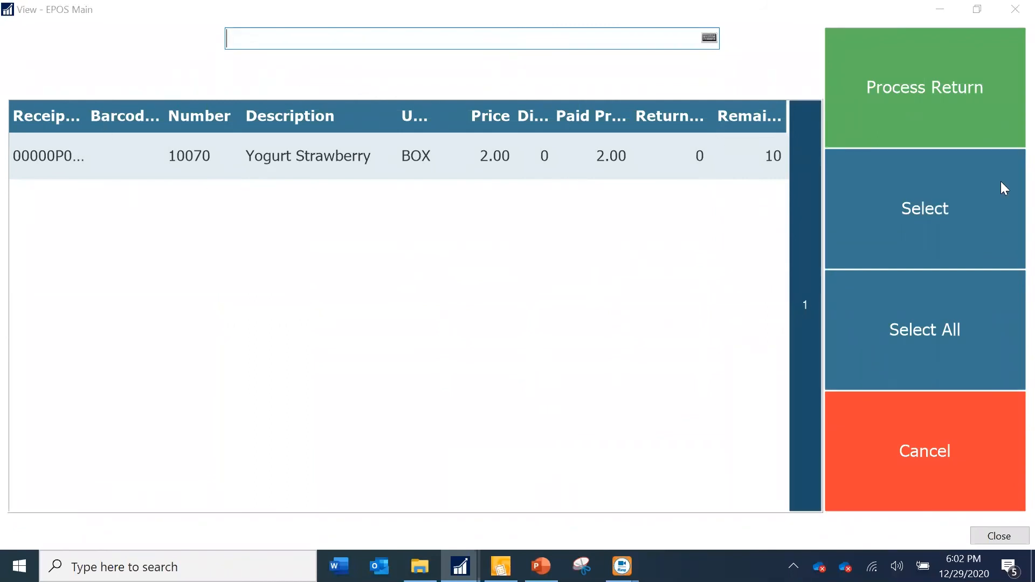
pyautogui.moveTo(379, 232)
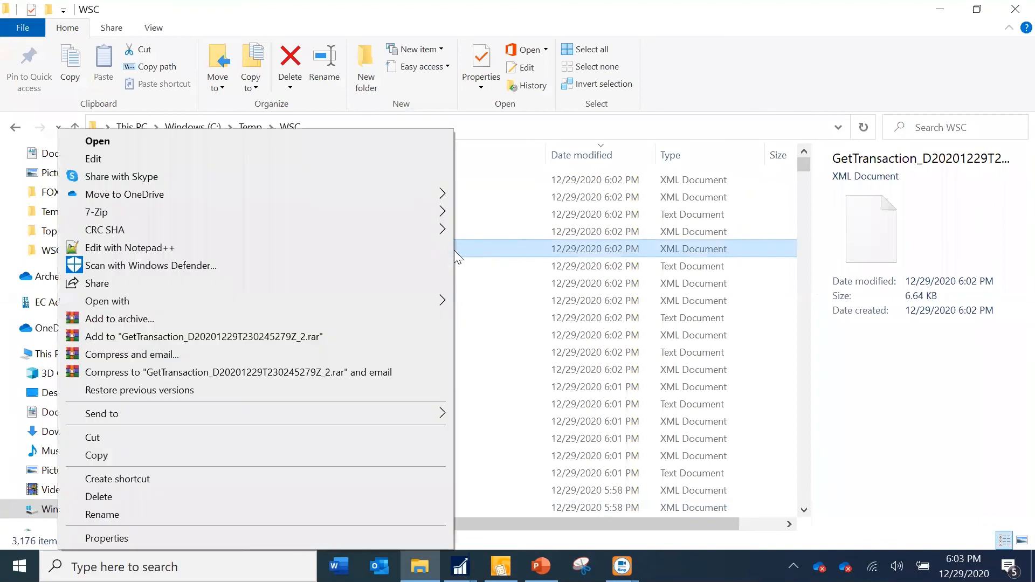
pyautogui.moveTo(307, 211)
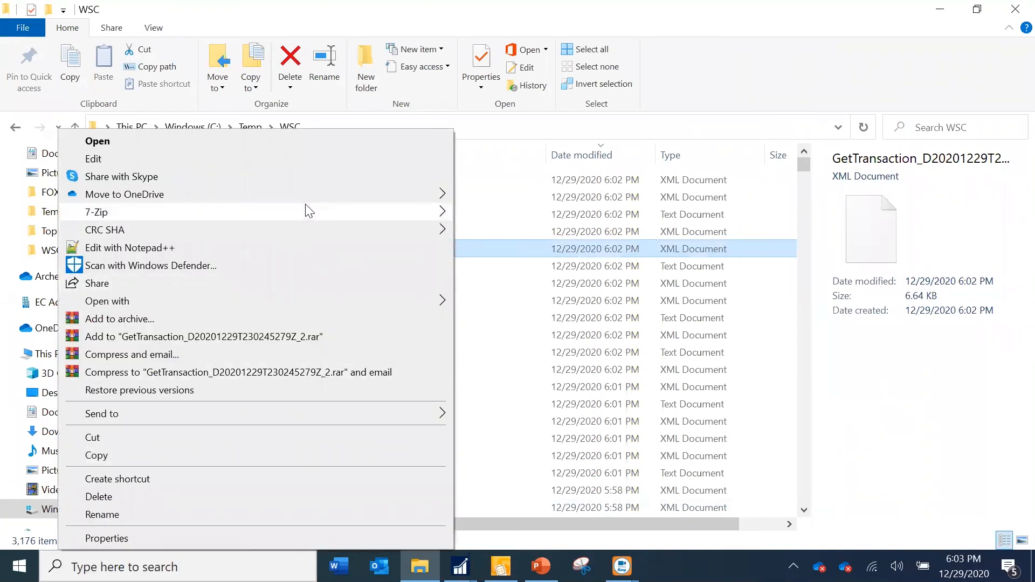
pyautogui.moveTo(288, 306)
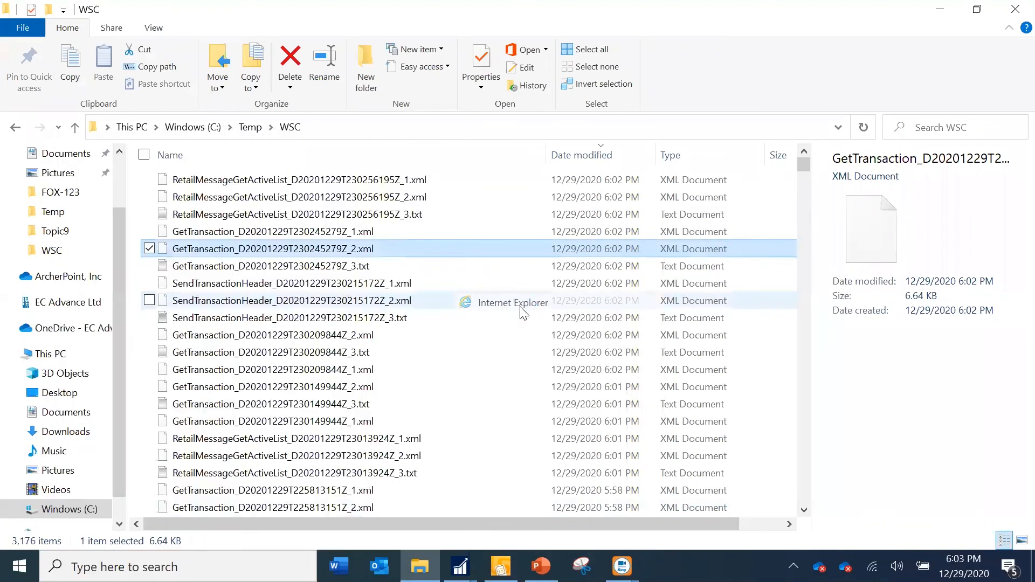
# Step: View the GetTransaction_D20201229T230245279Z_2.xml response log showing transaction 547
pyautogui.doubleClick(270, 248)
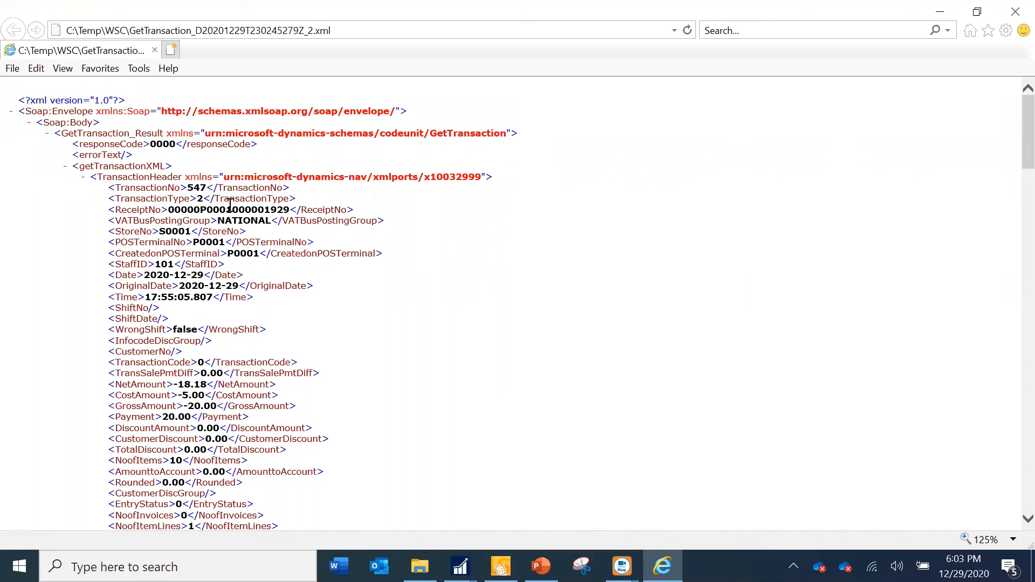
pyautogui.moveTo(239, 486)
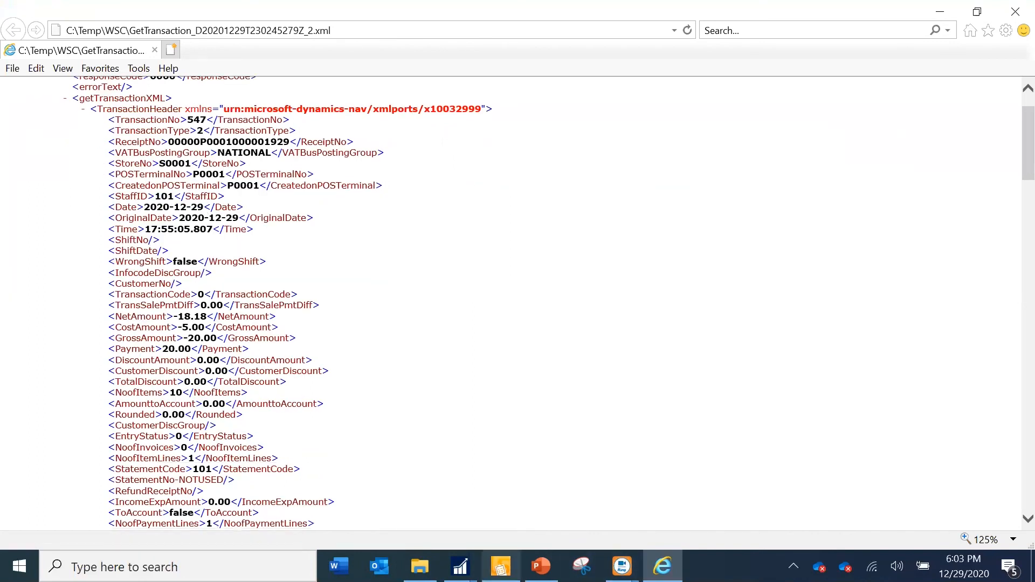
pyautogui.moveTo(460, 566)
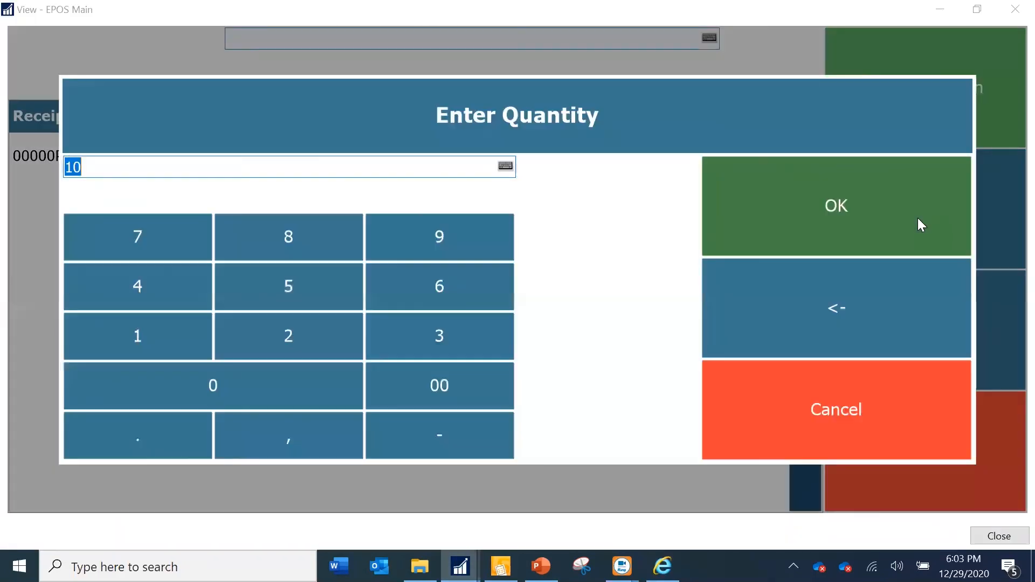
# Step: Return all 10 Yogurt Strawberry boxes for 20.00, then bring up the Returns Issue summary slide
pyautogui.click(835, 206)
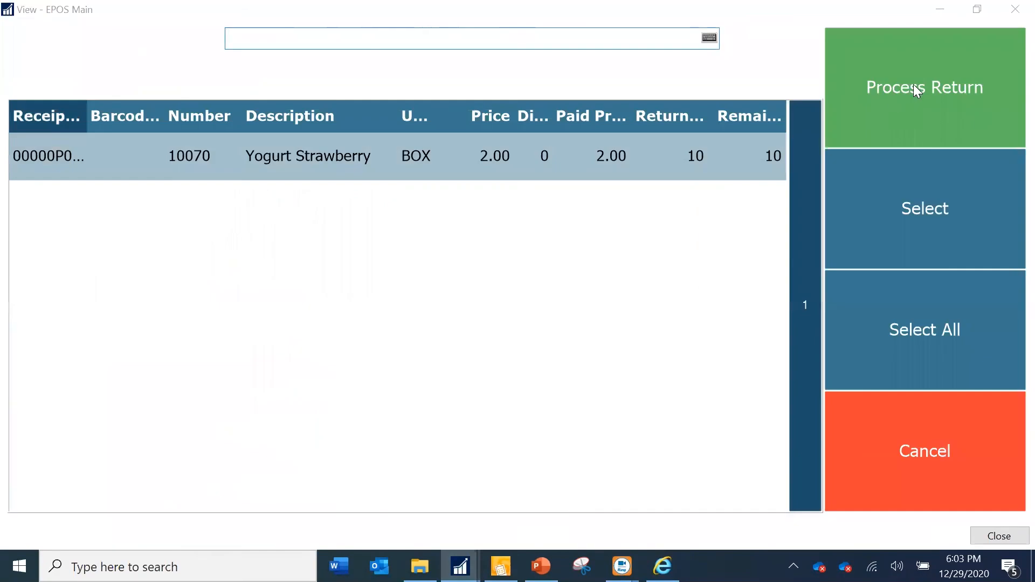
pyautogui.click(923, 86)
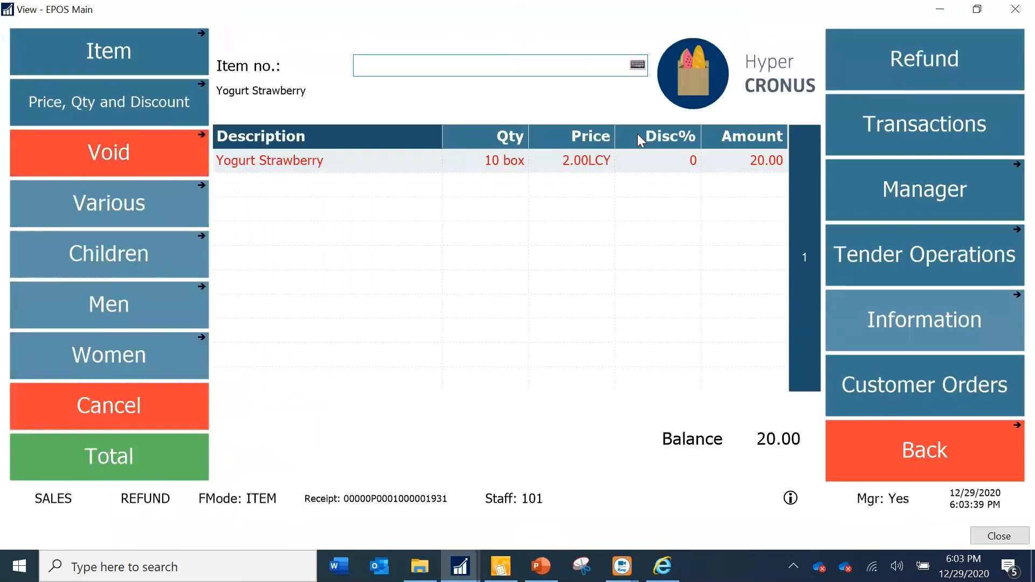
pyautogui.moveTo(256, 109)
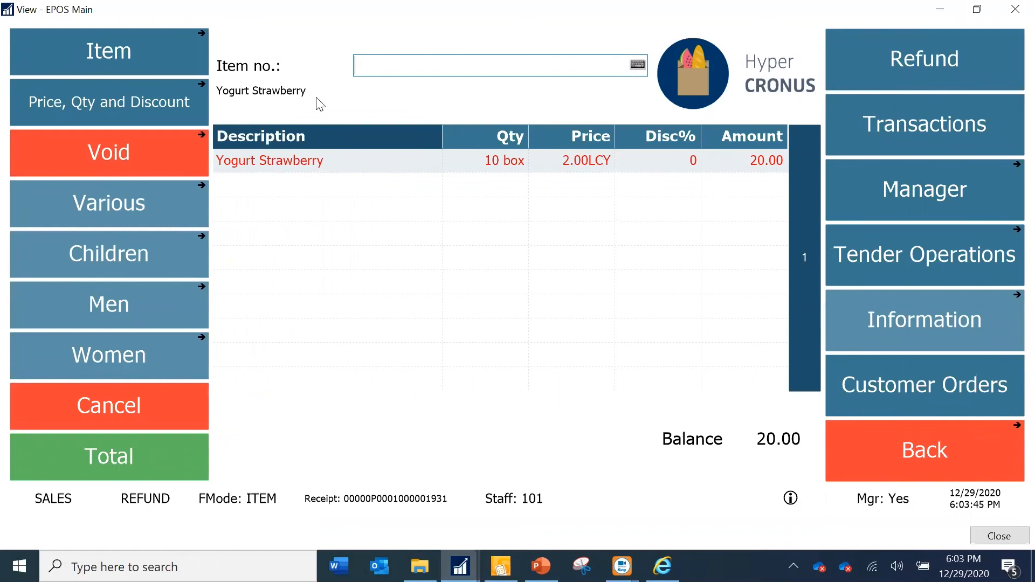
pyautogui.moveTo(279, 151)
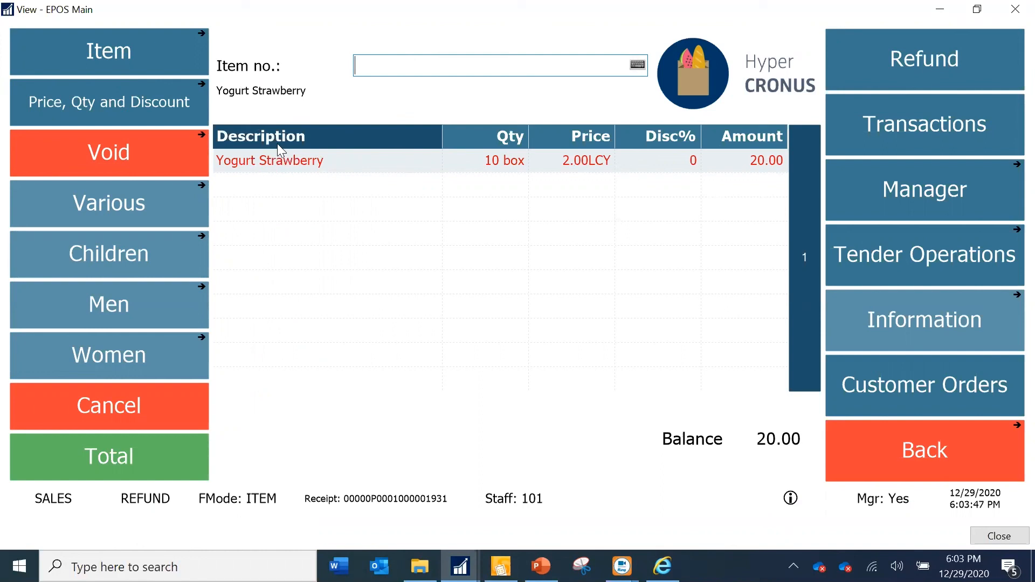
pyautogui.moveTo(742, 169)
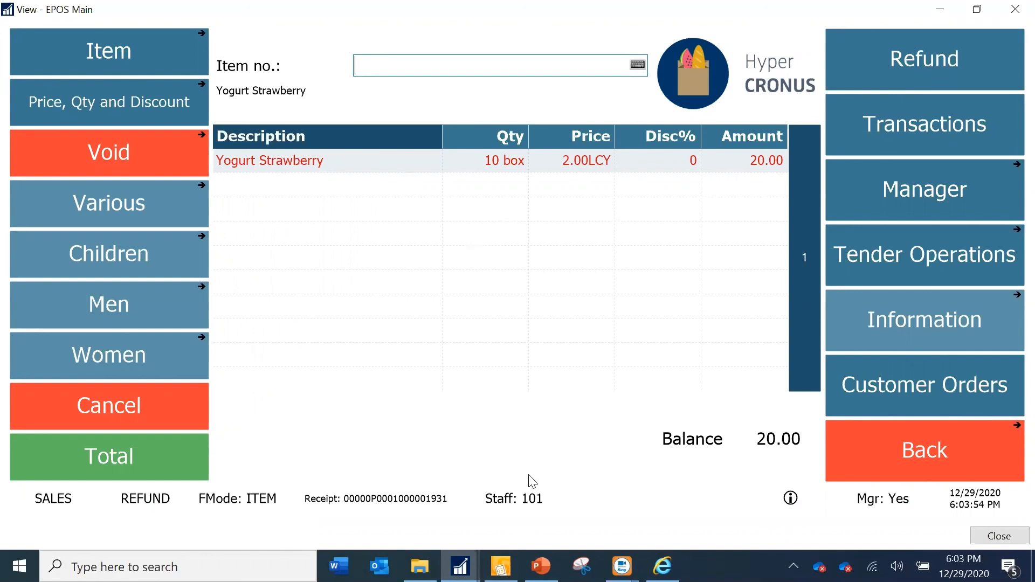
pyautogui.click(541, 567)
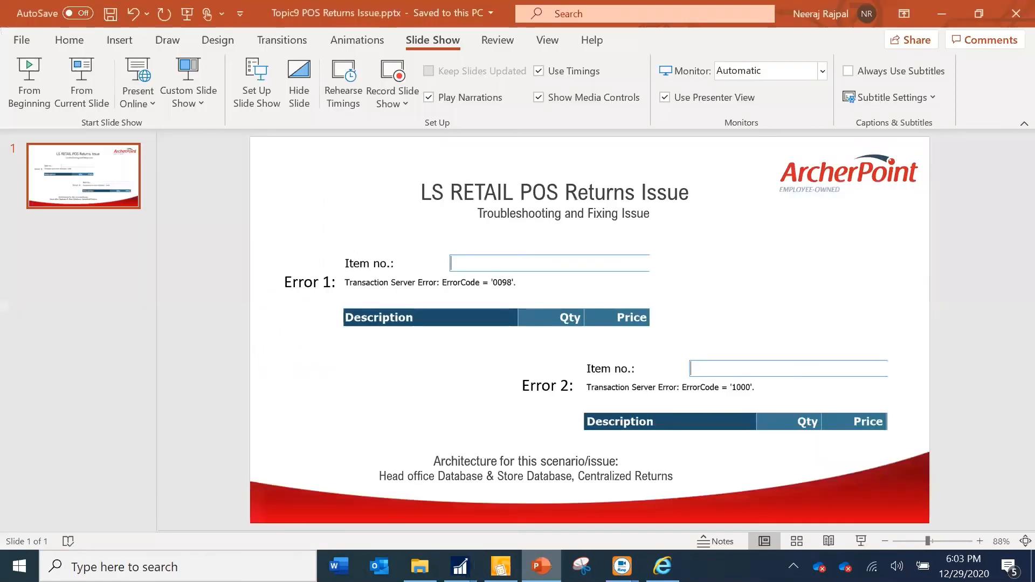